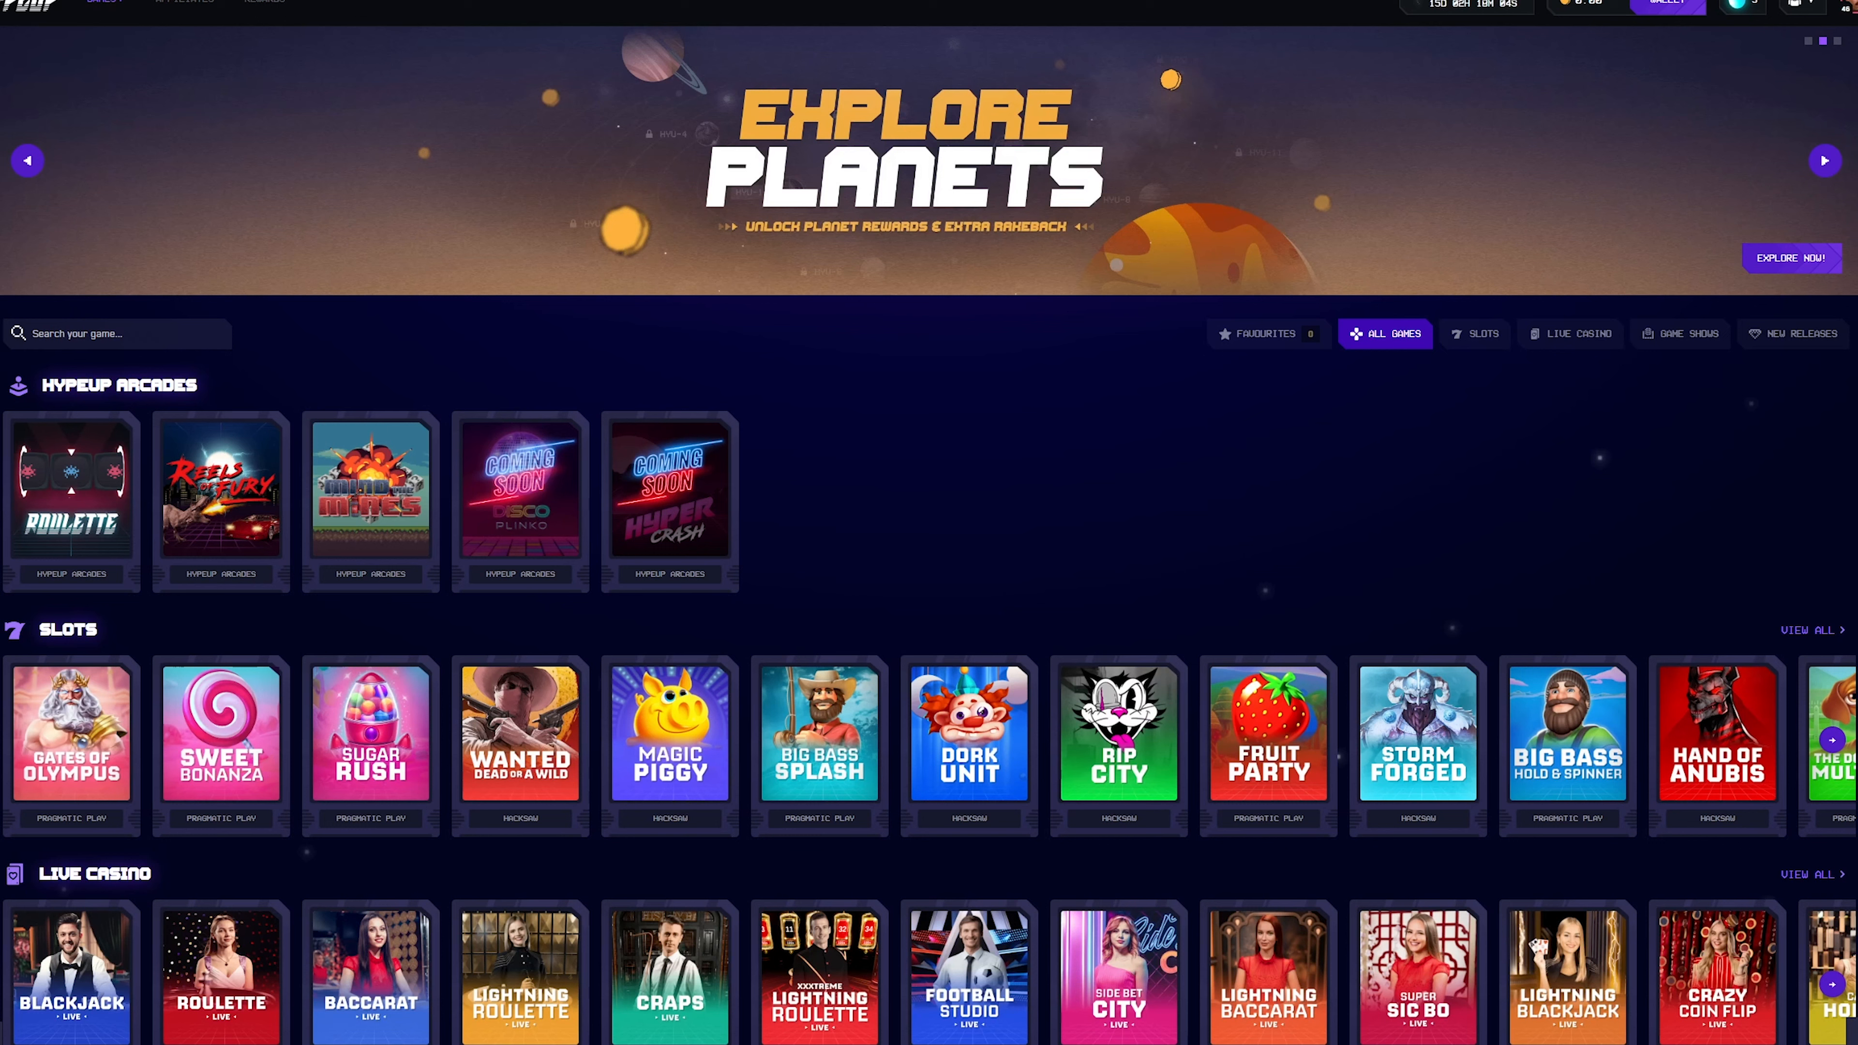
Step: Go to the account profile page and enter AG5 in its Promo Code field
click(1774, 9)
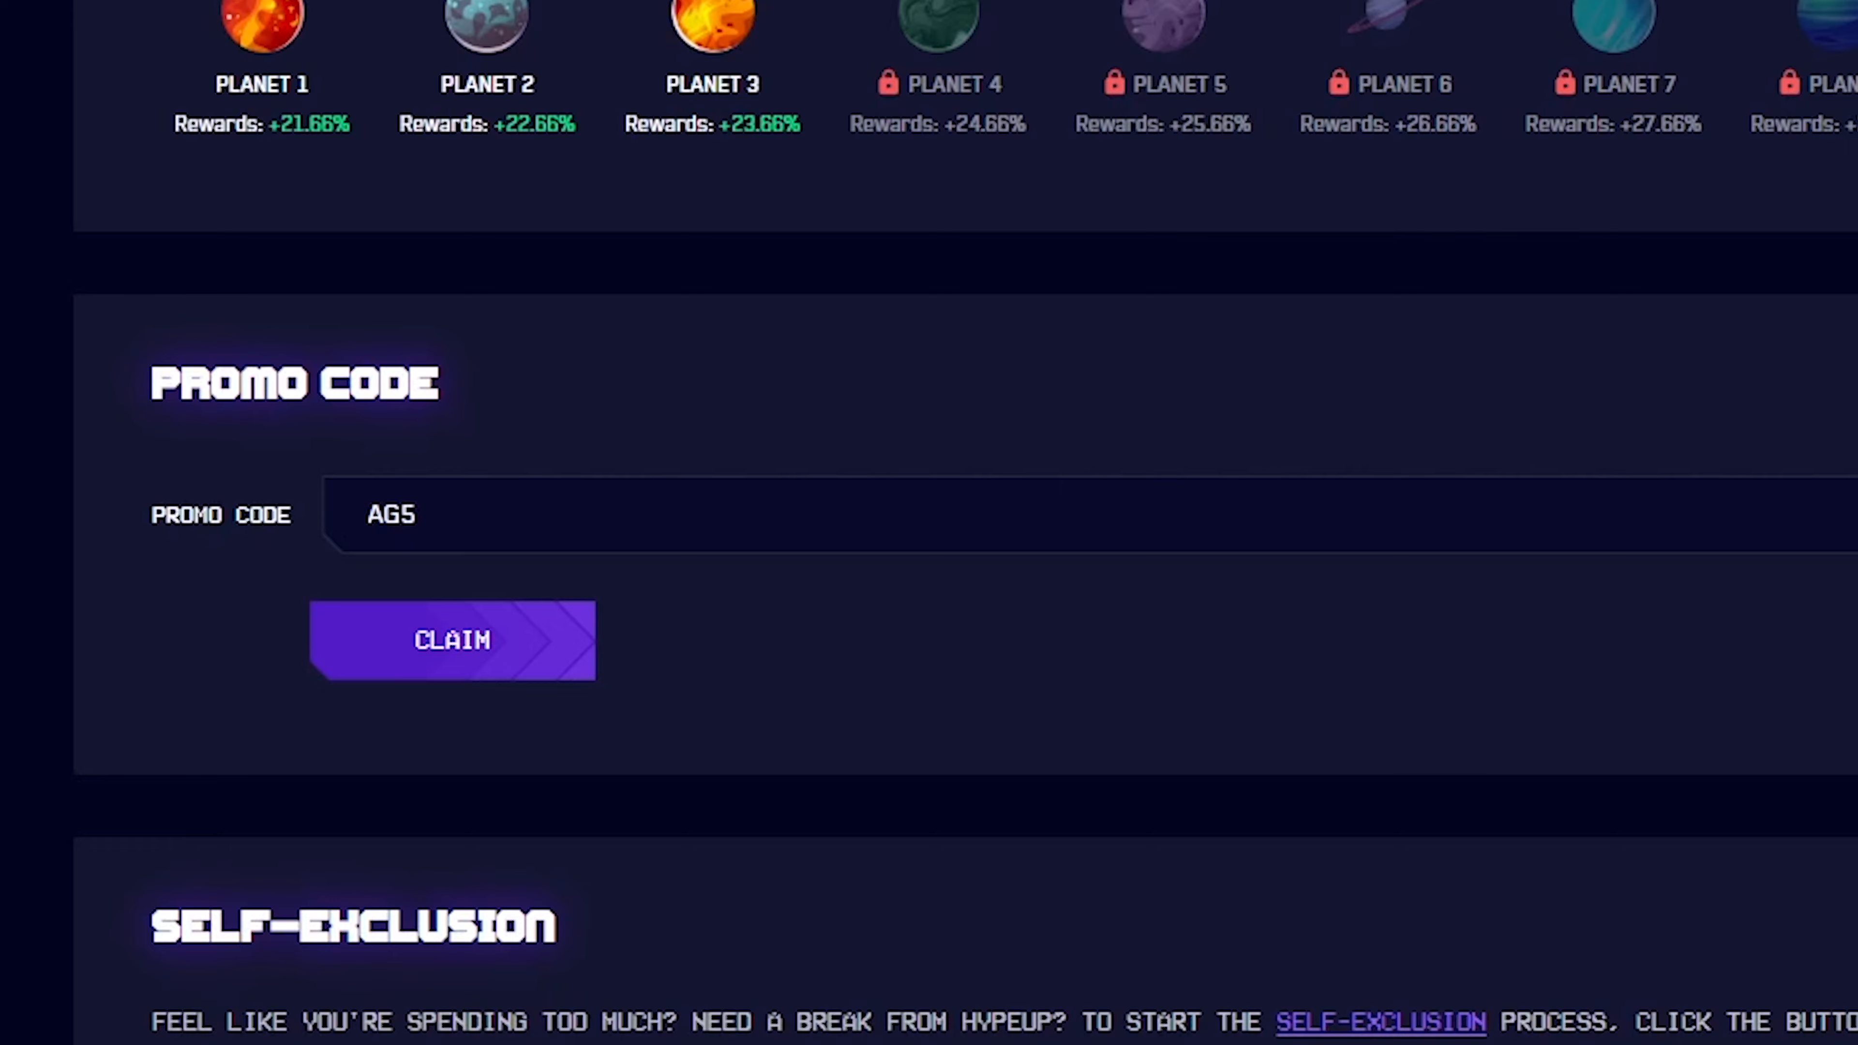
scroll(up, 3)
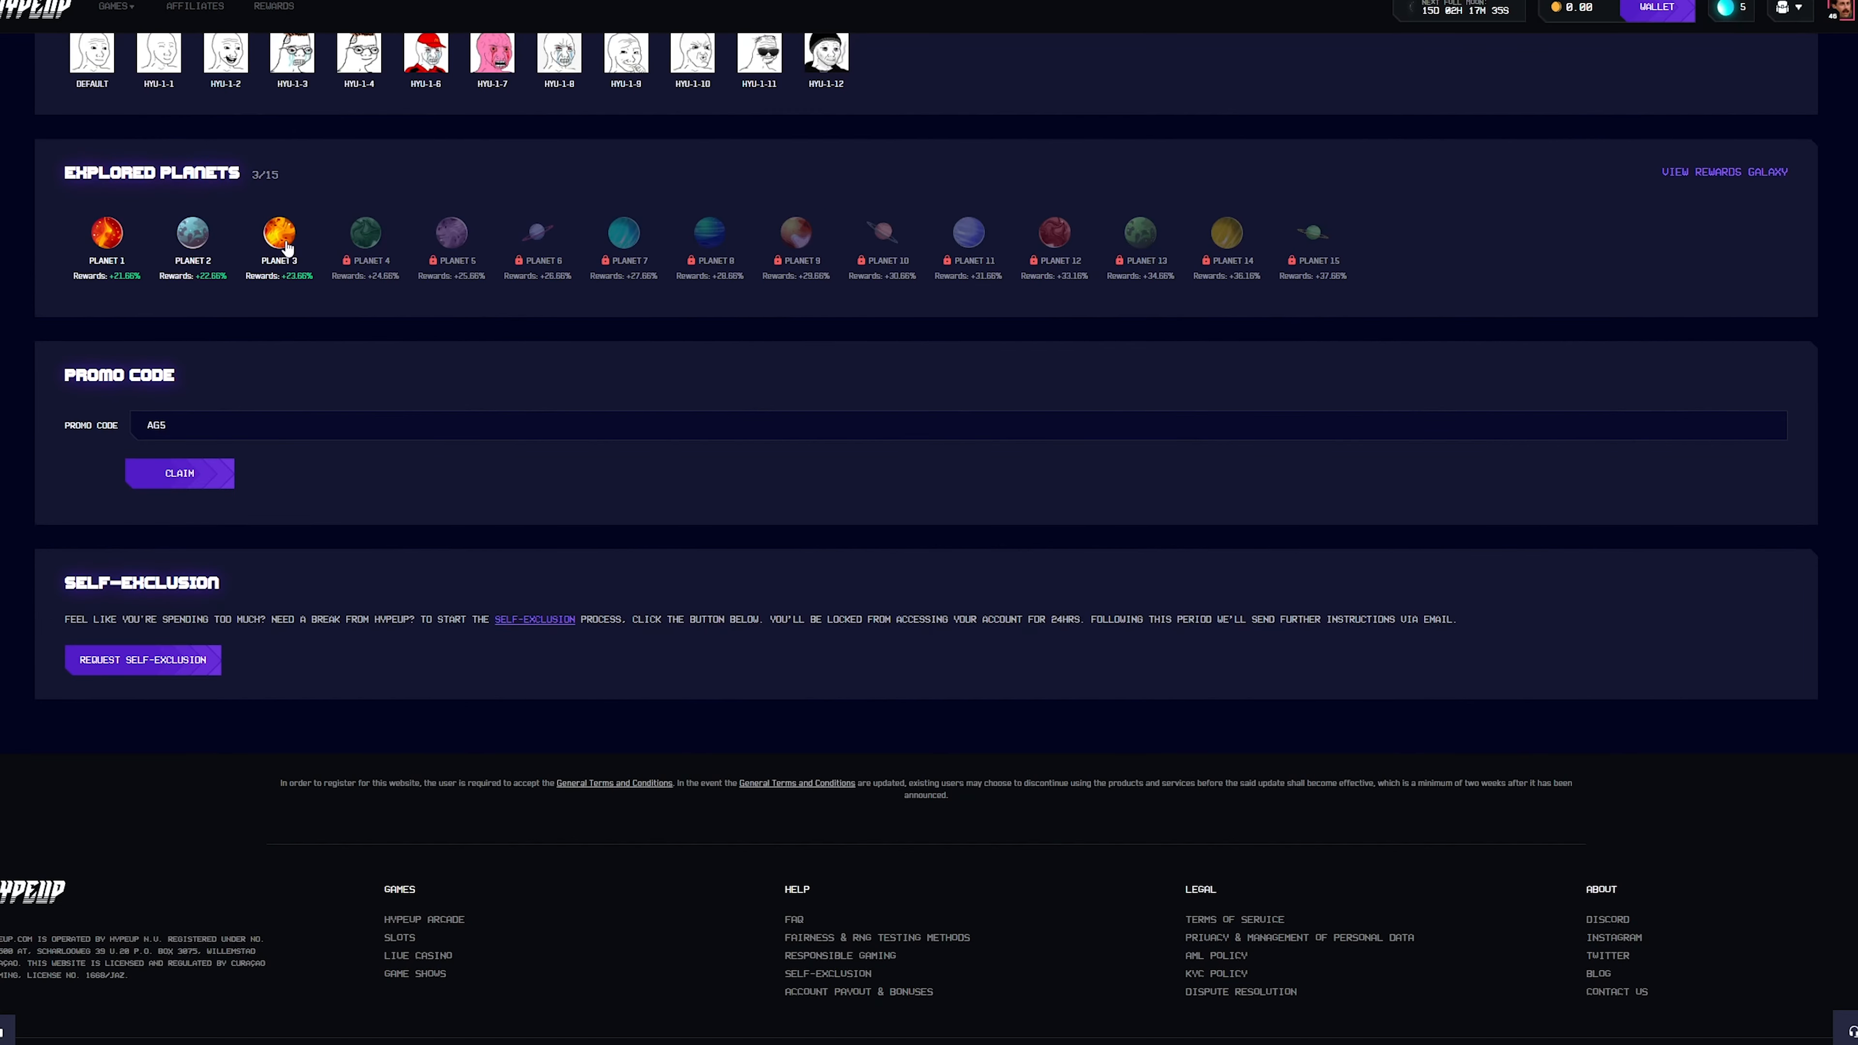
mouse_move(381, 253)
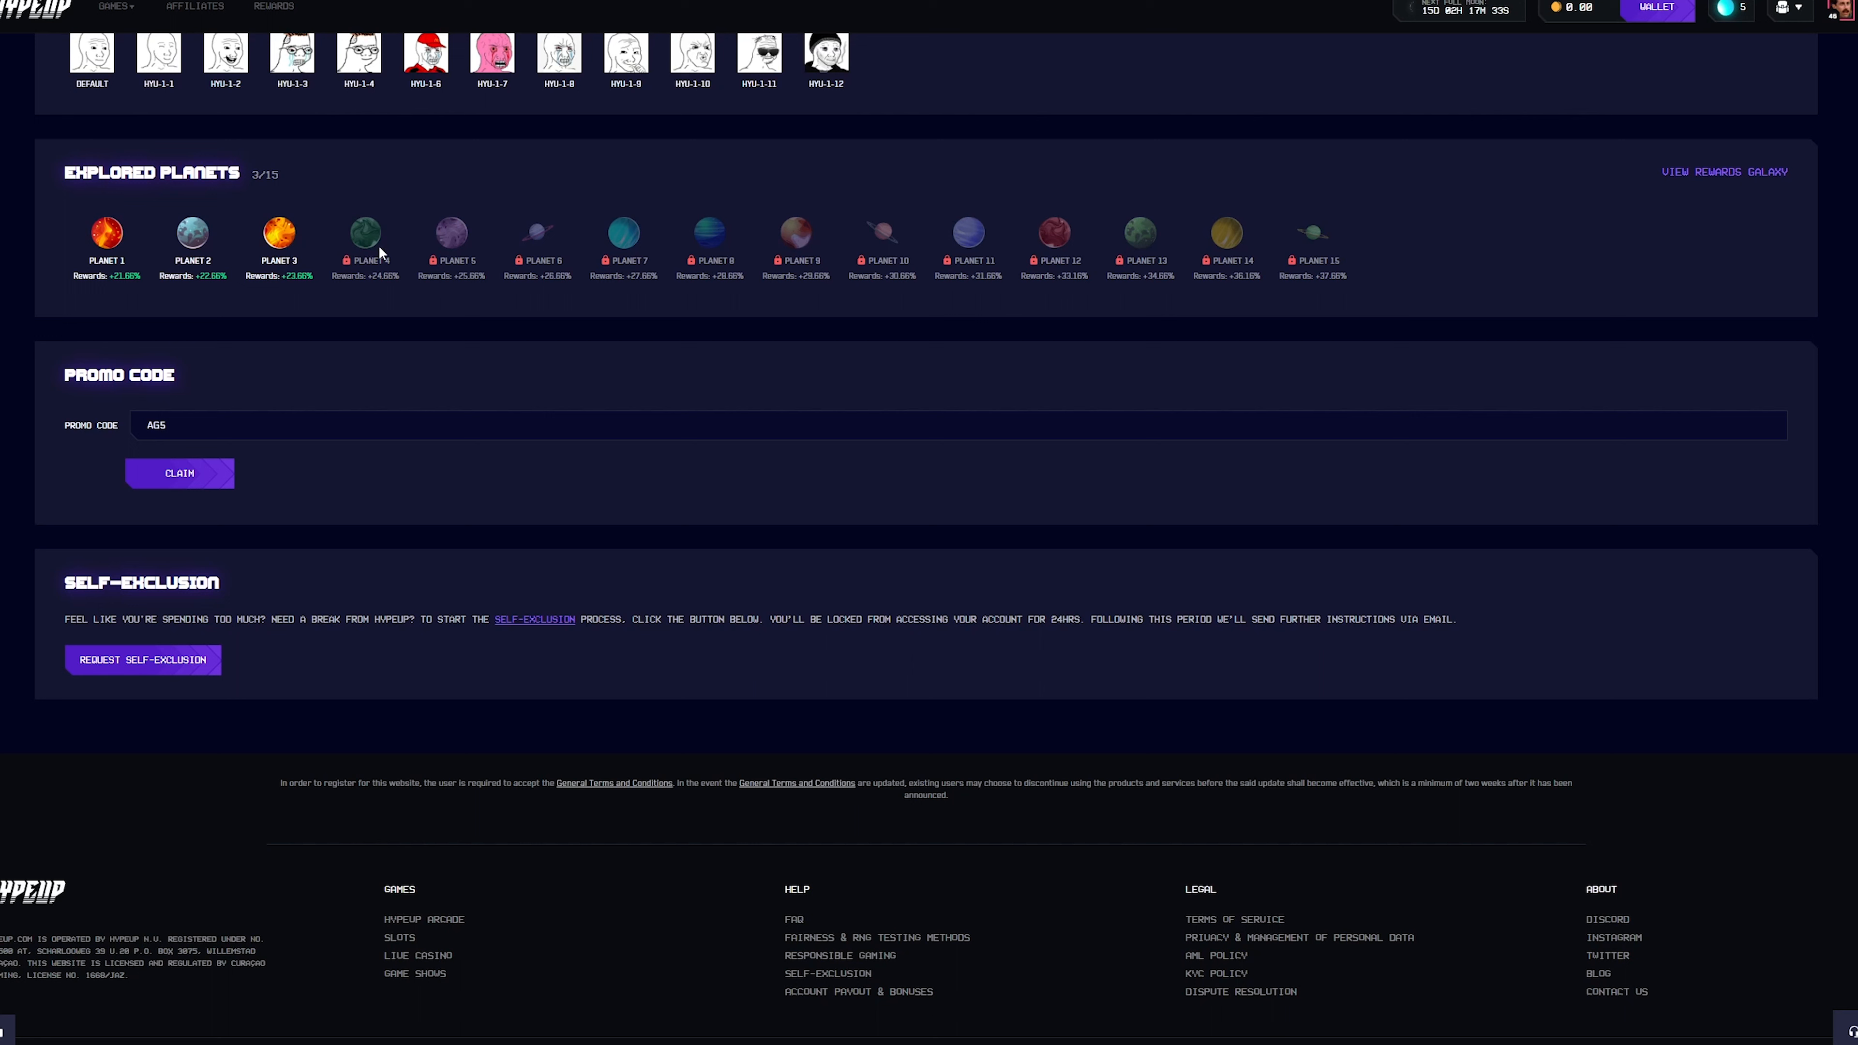
mouse_move(379, 251)
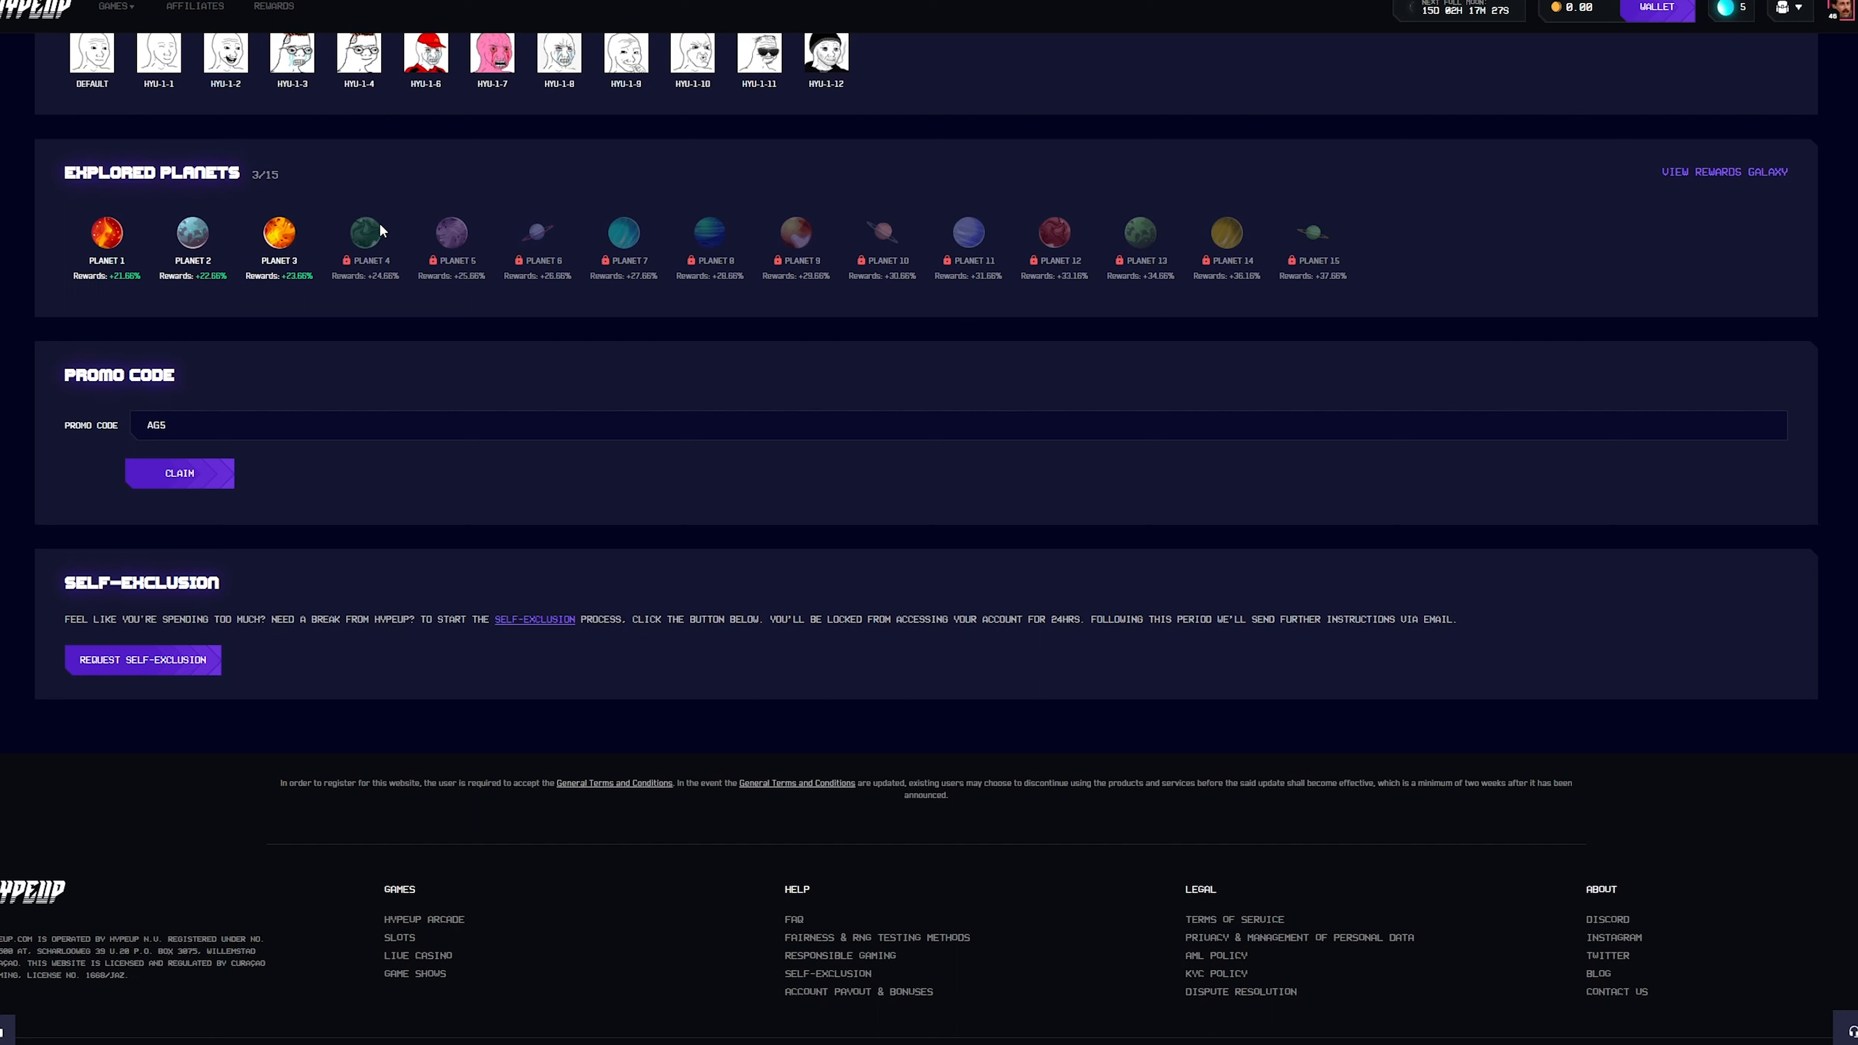
mouse_move(411, 225)
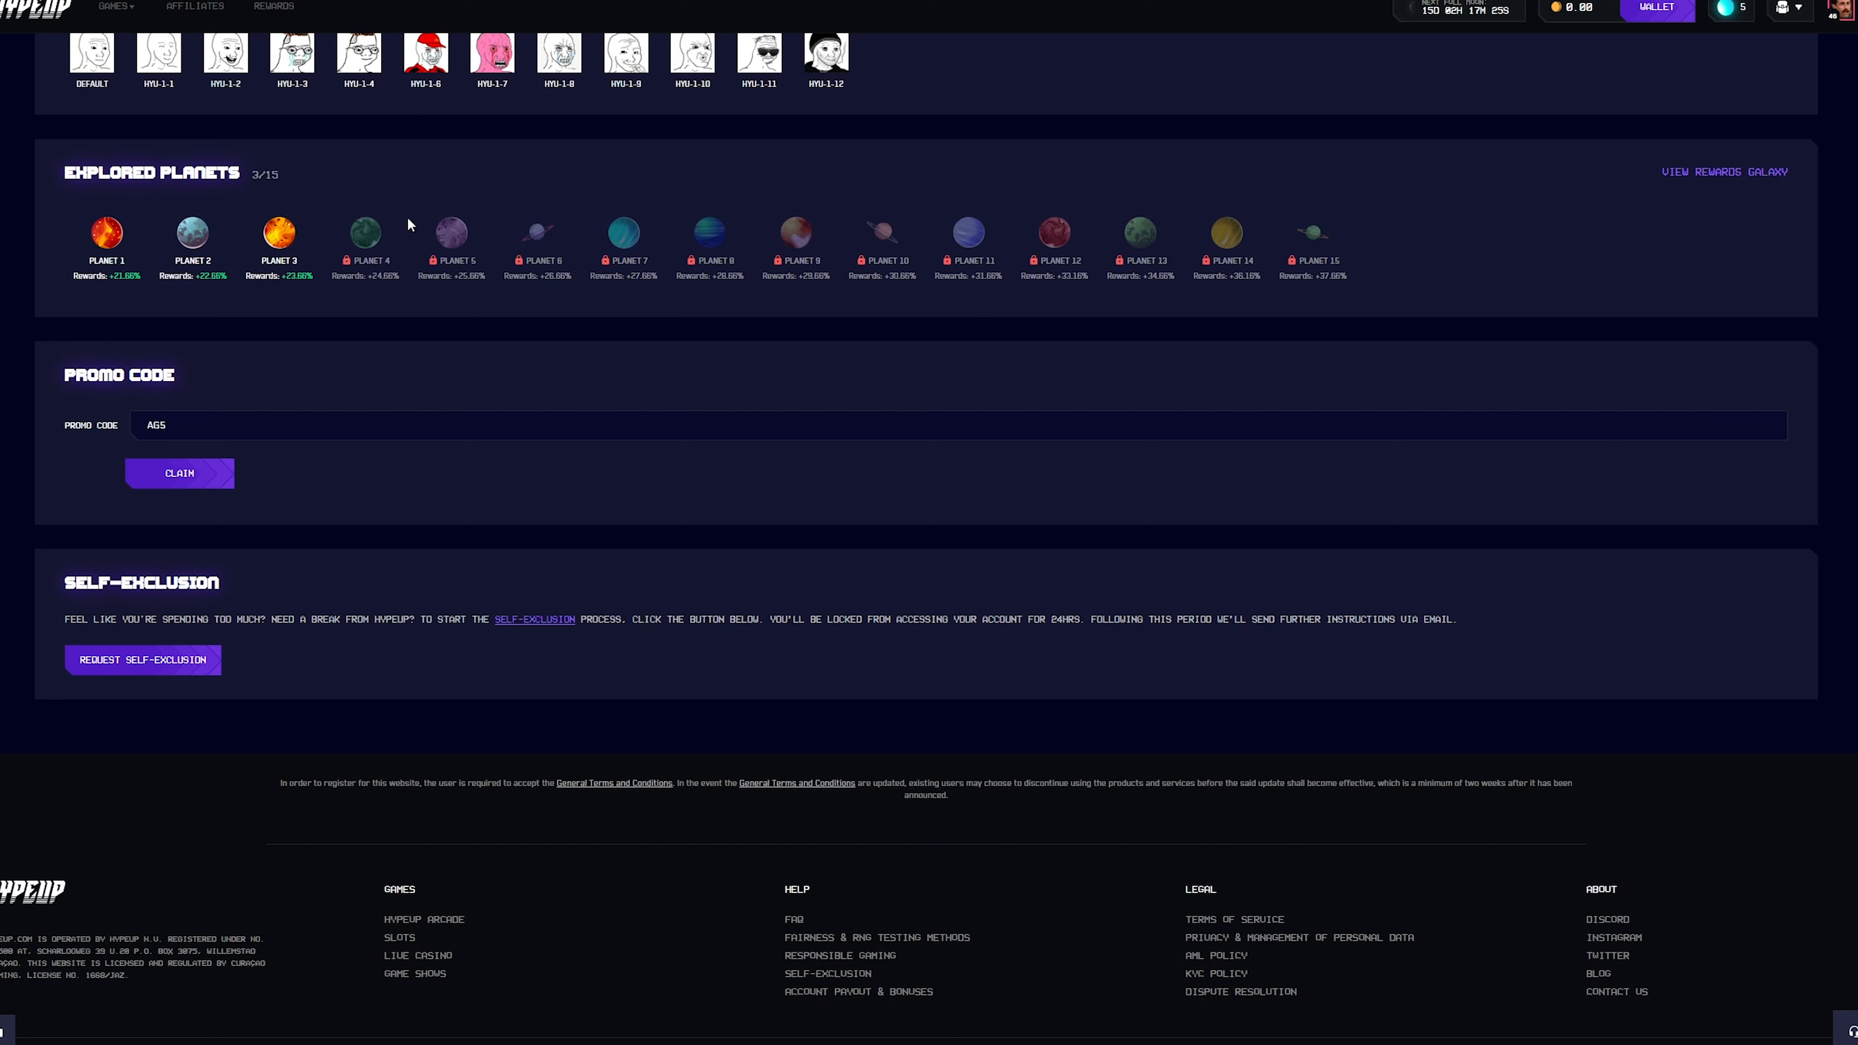
mouse_move(256, 392)
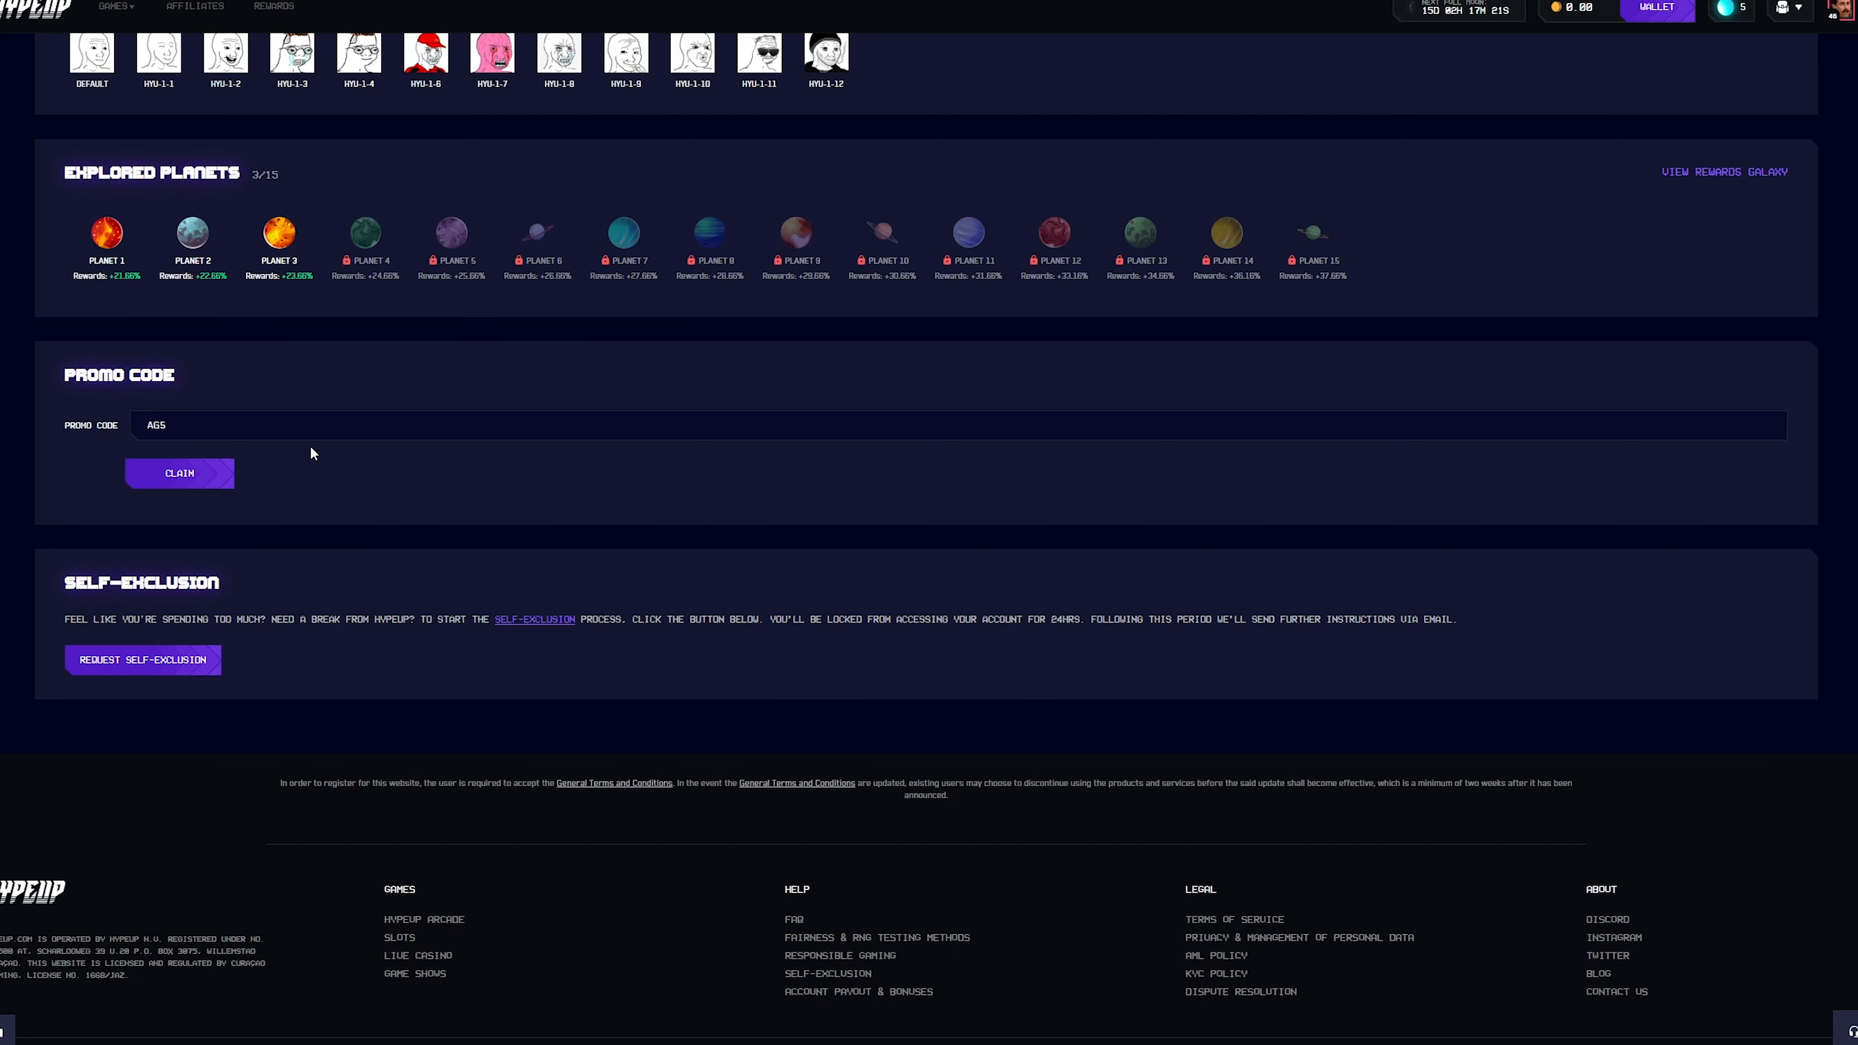
Step: Scroll up to the Referral section showing AG5, with sound effects 12 and music 9
scroll(up, 3)
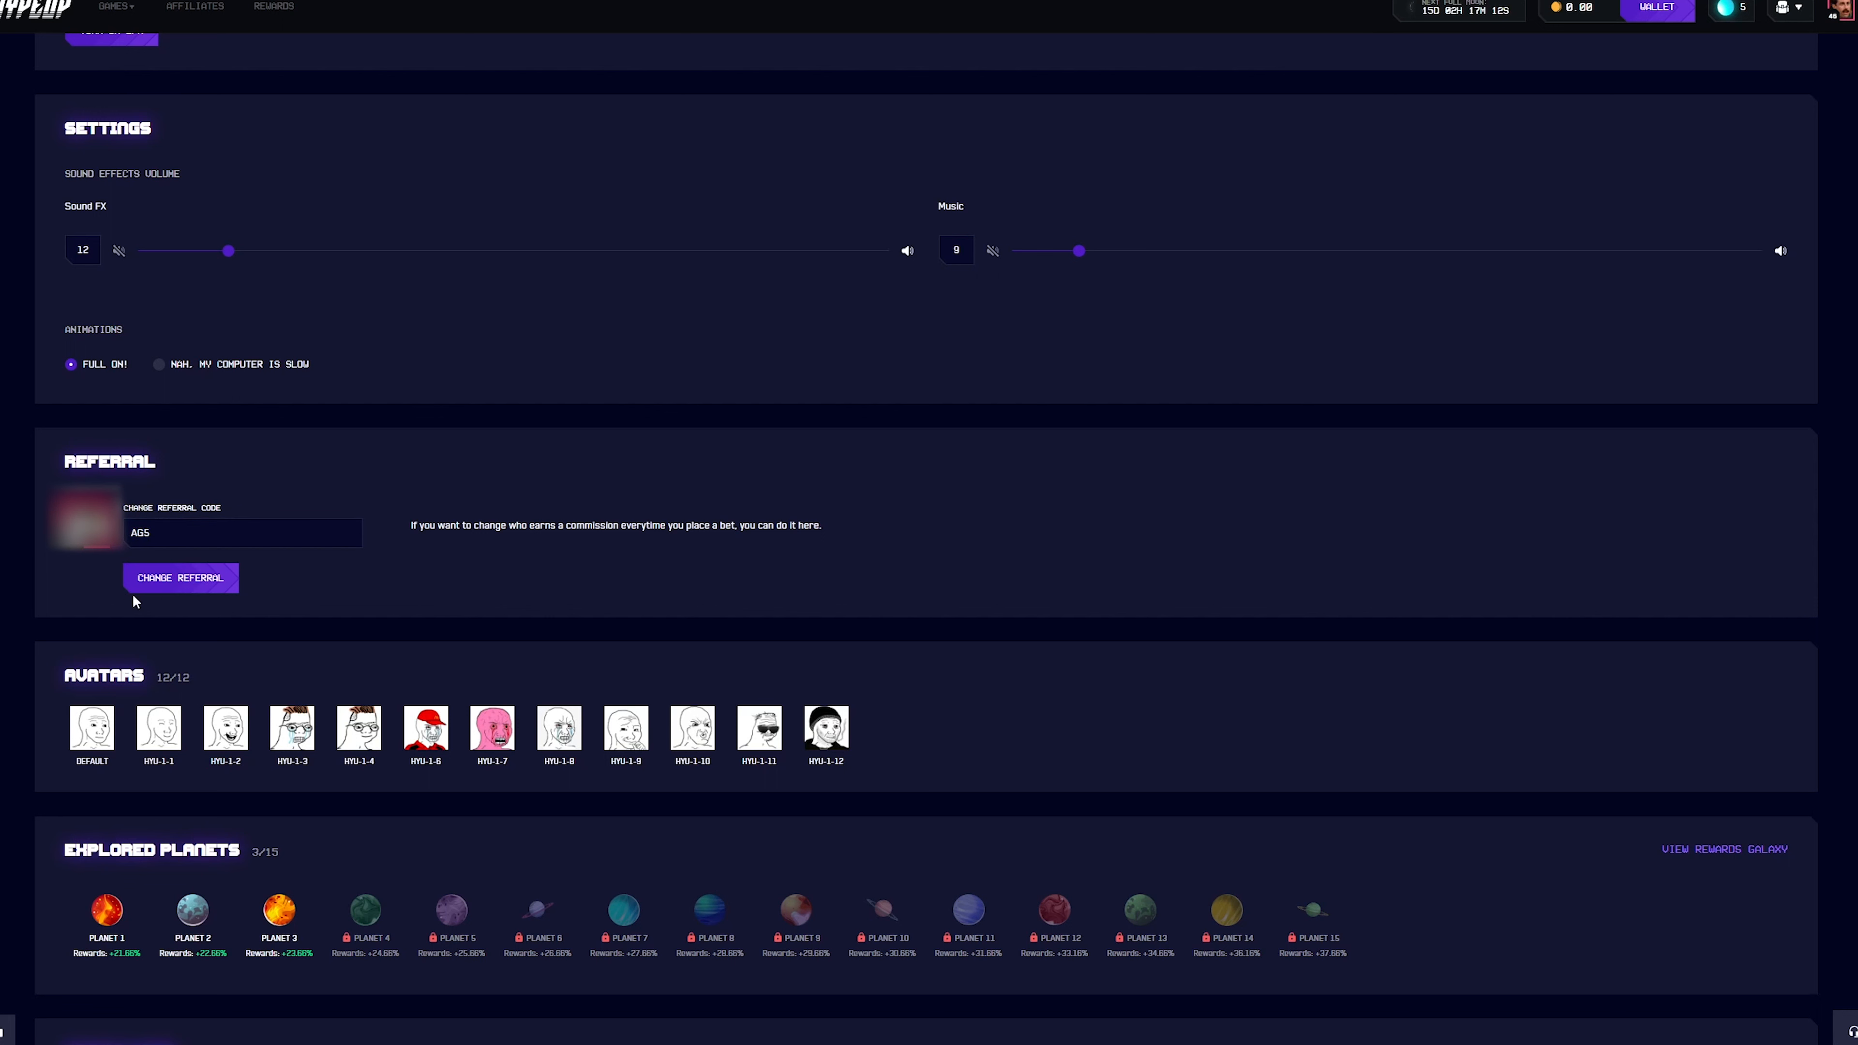
mouse_move(237, 482)
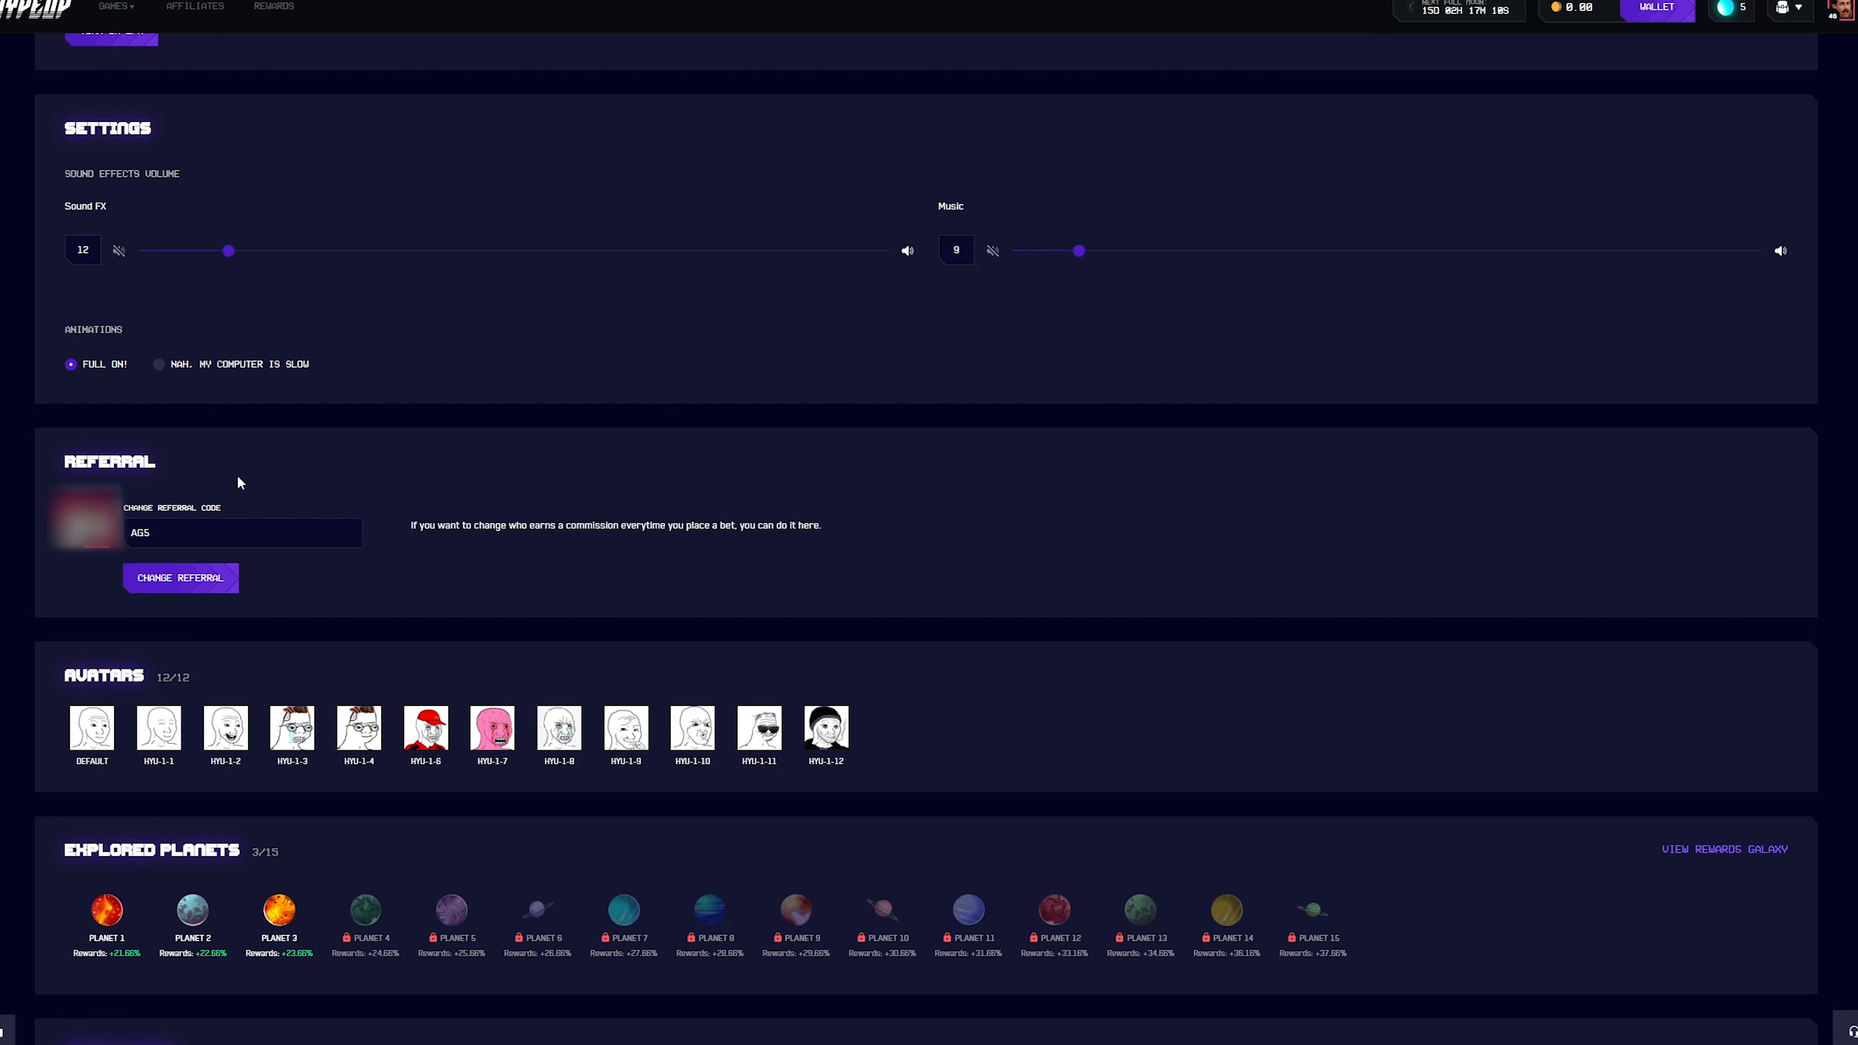
mouse_move(319, 408)
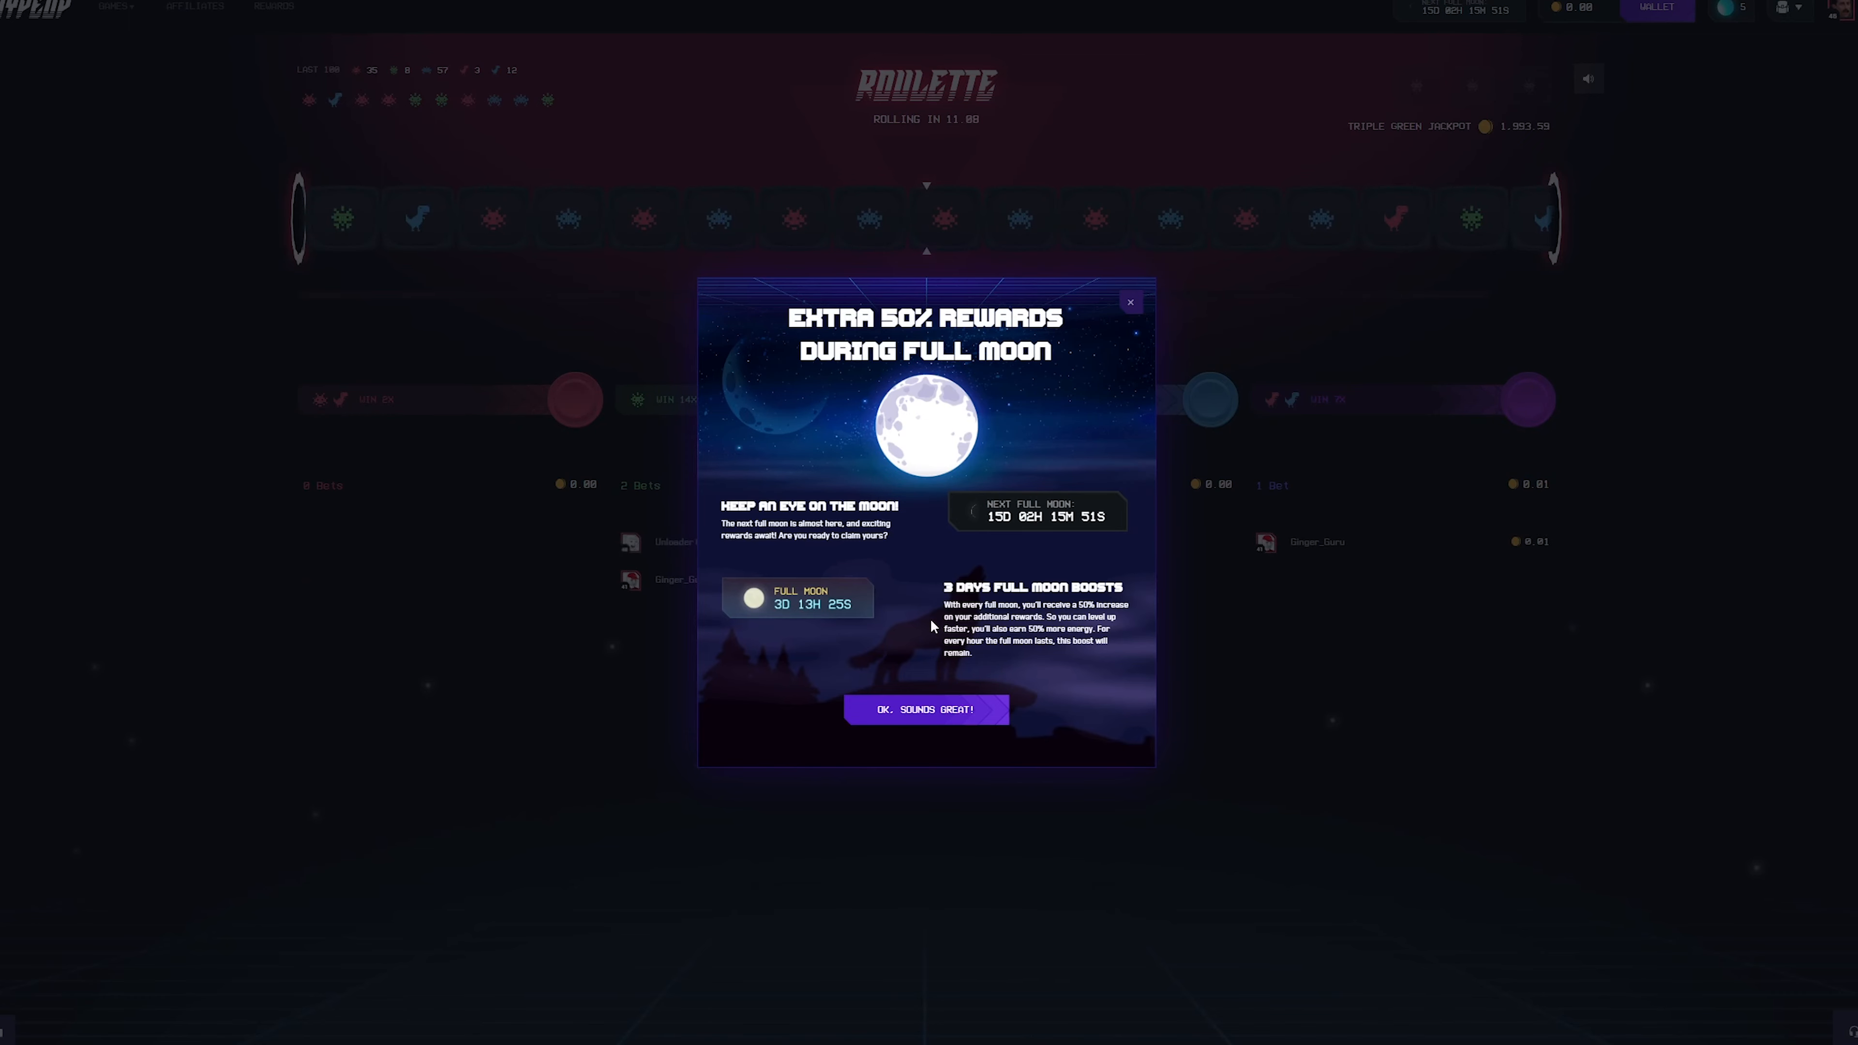
mouse_move(924, 613)
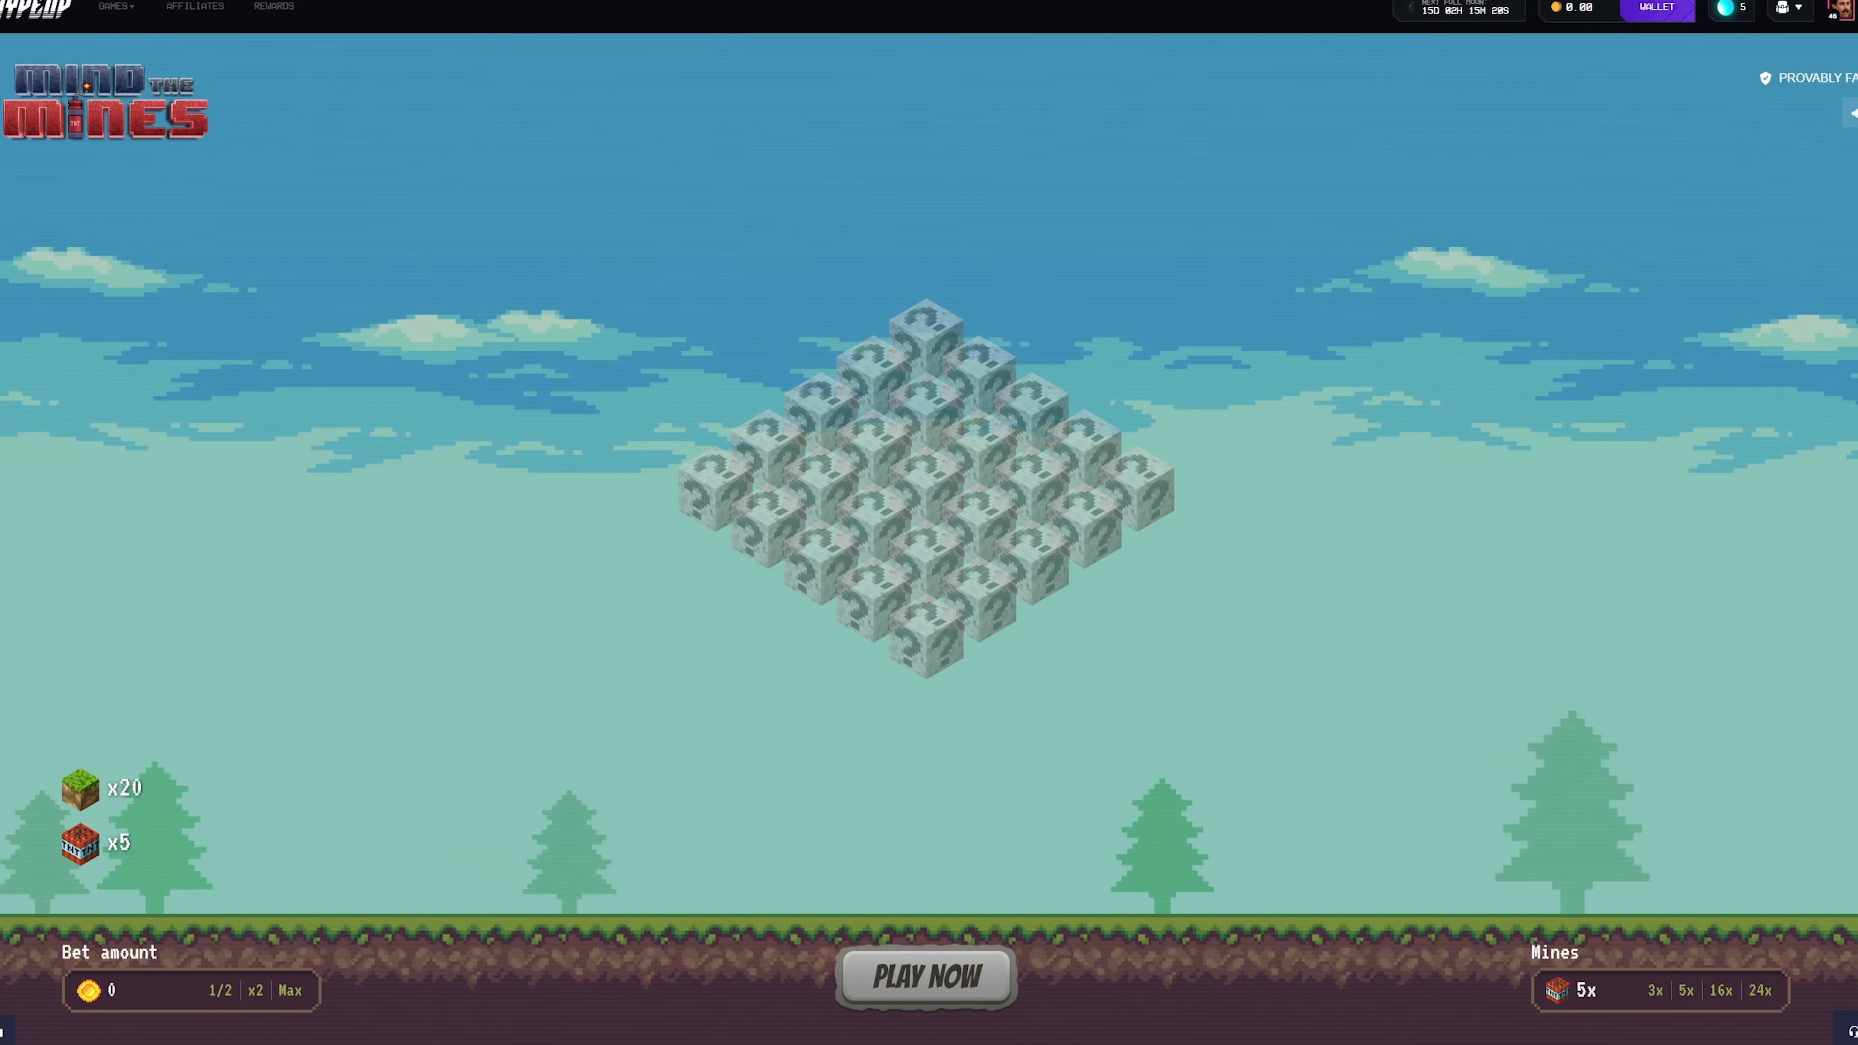
mouse_move(1671, 718)
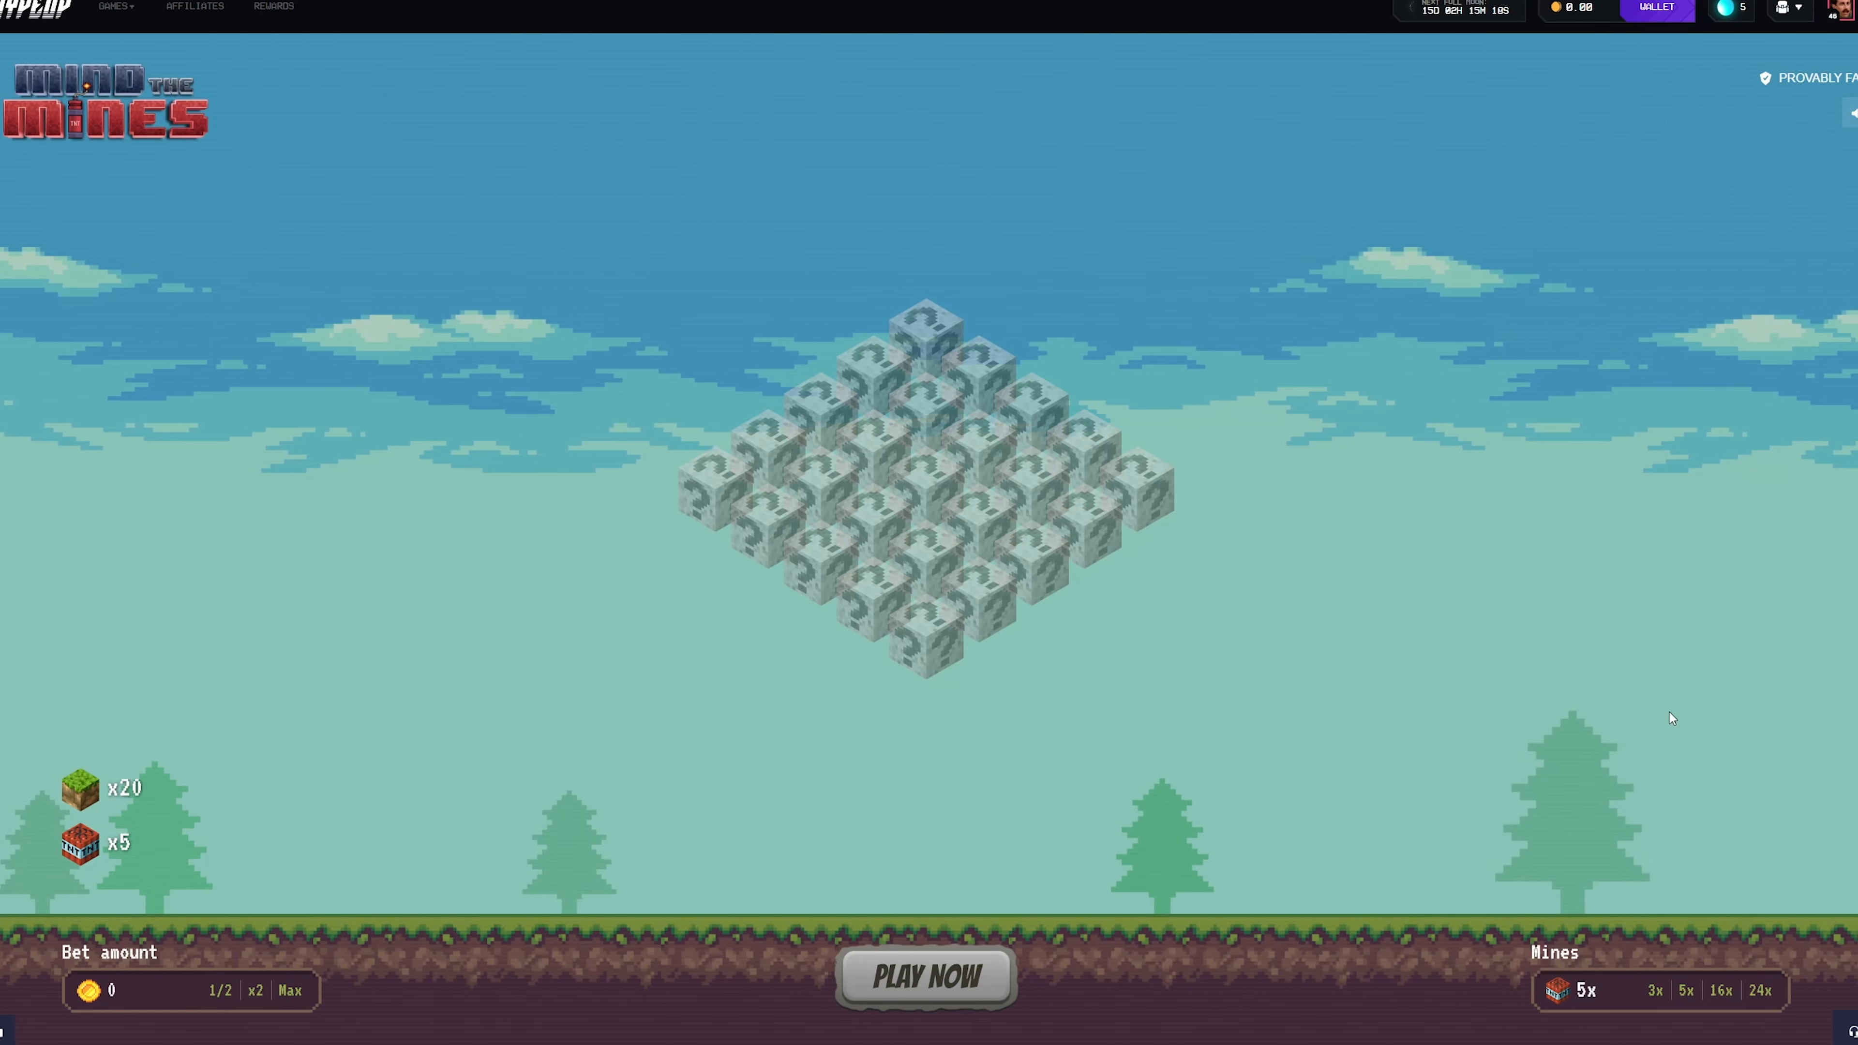
Step: Choose 3 mines in Mind the Mines, leaving 22 safe blocks at a zero bet
click(1654, 991)
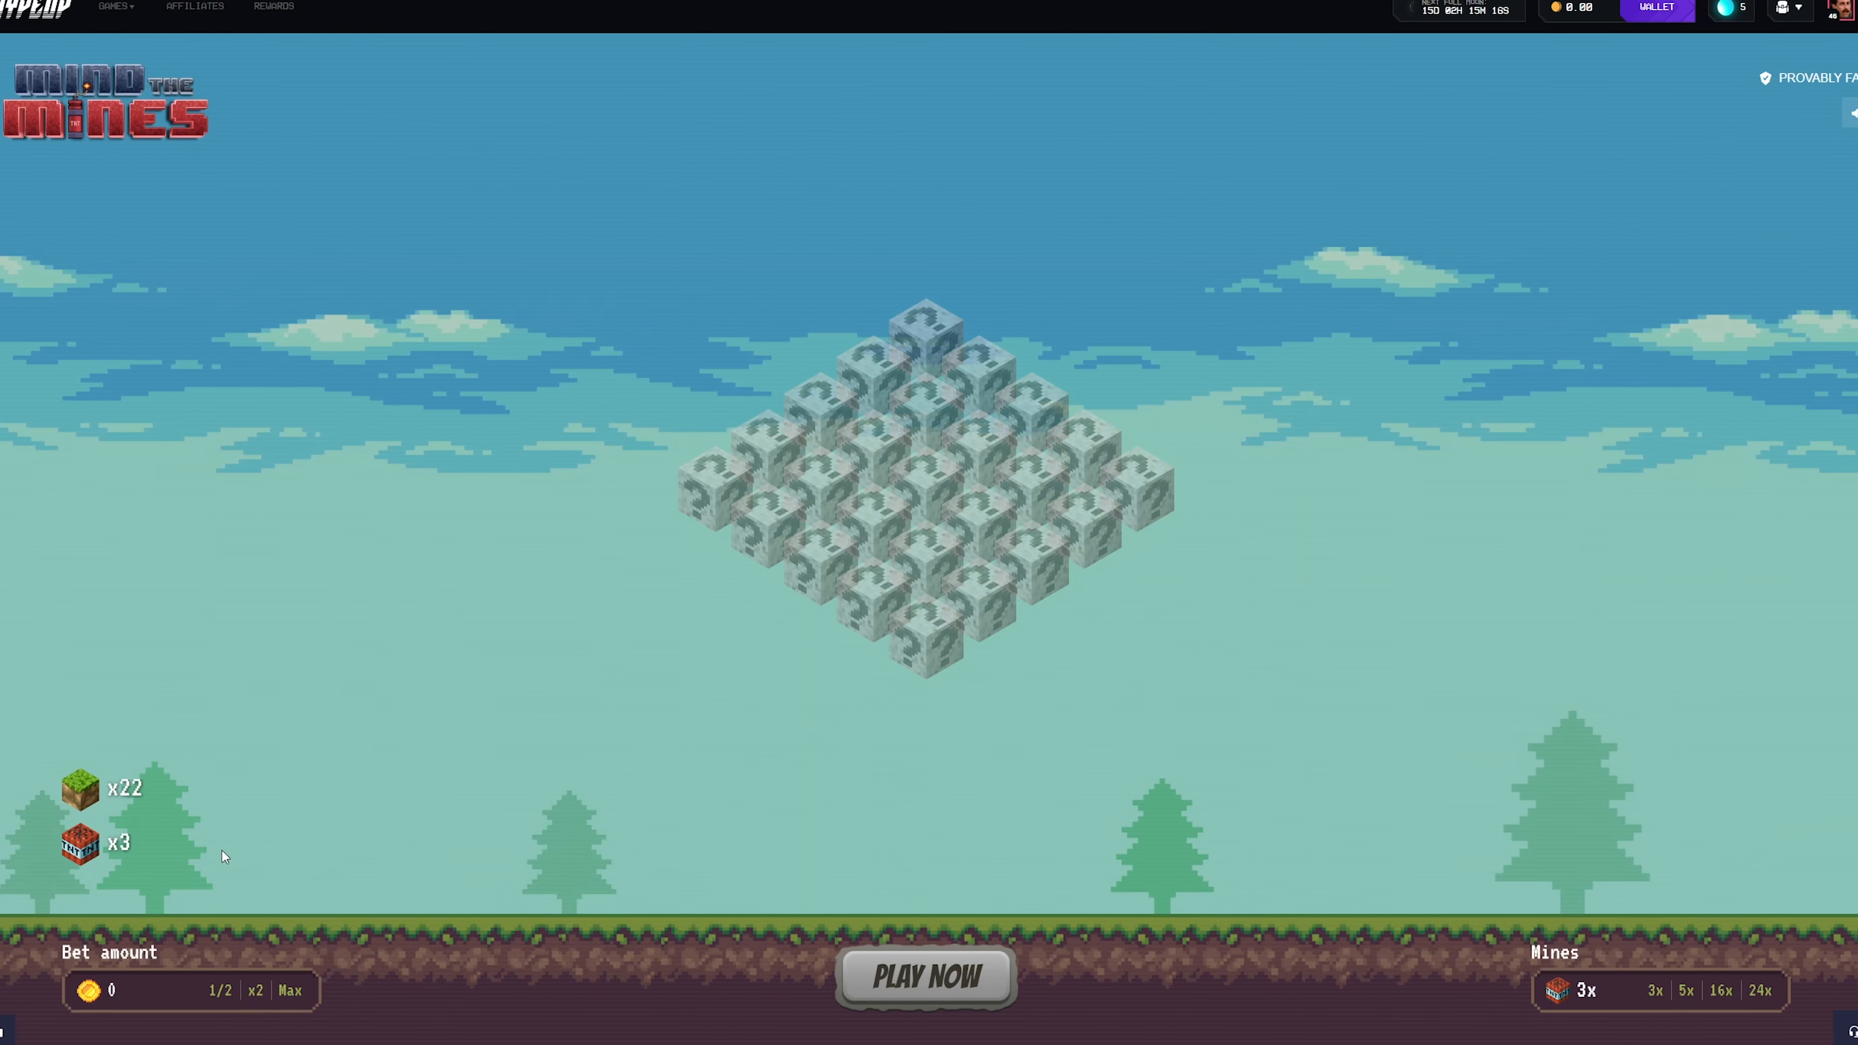
mouse_move(862, 386)
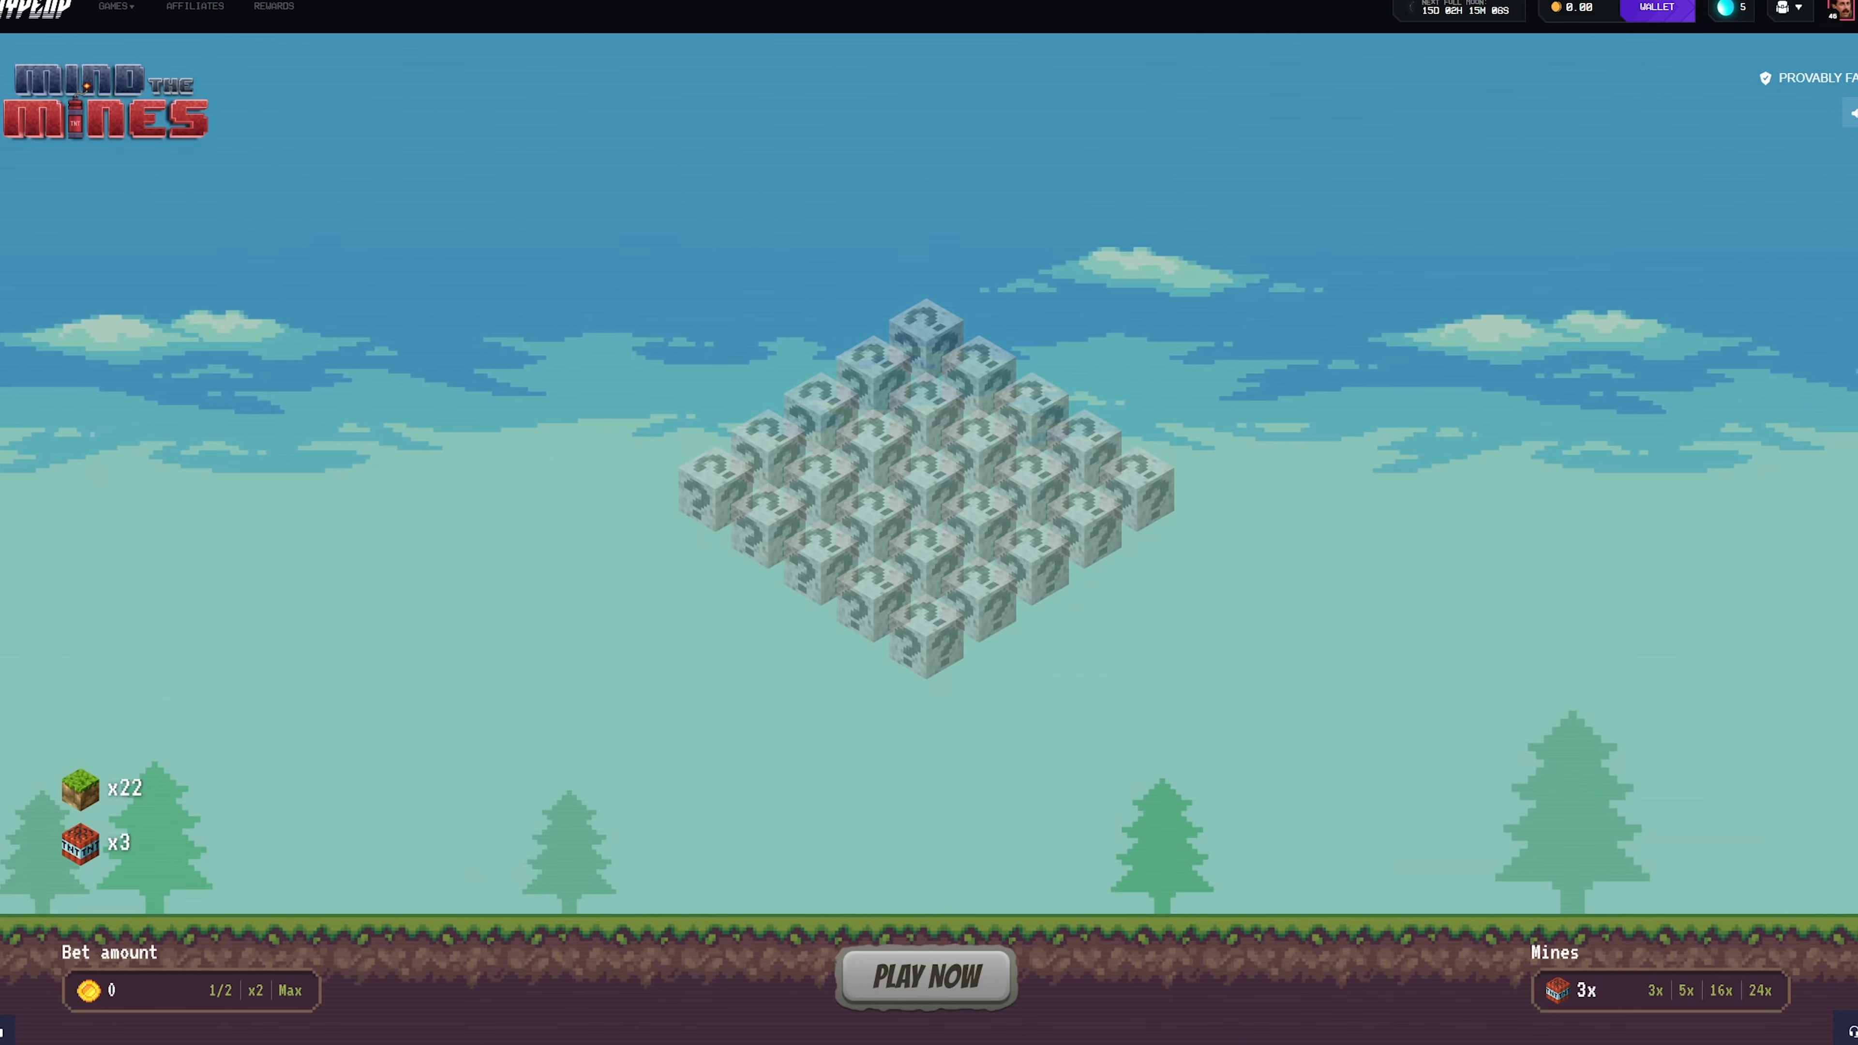
mouse_move(1548, 706)
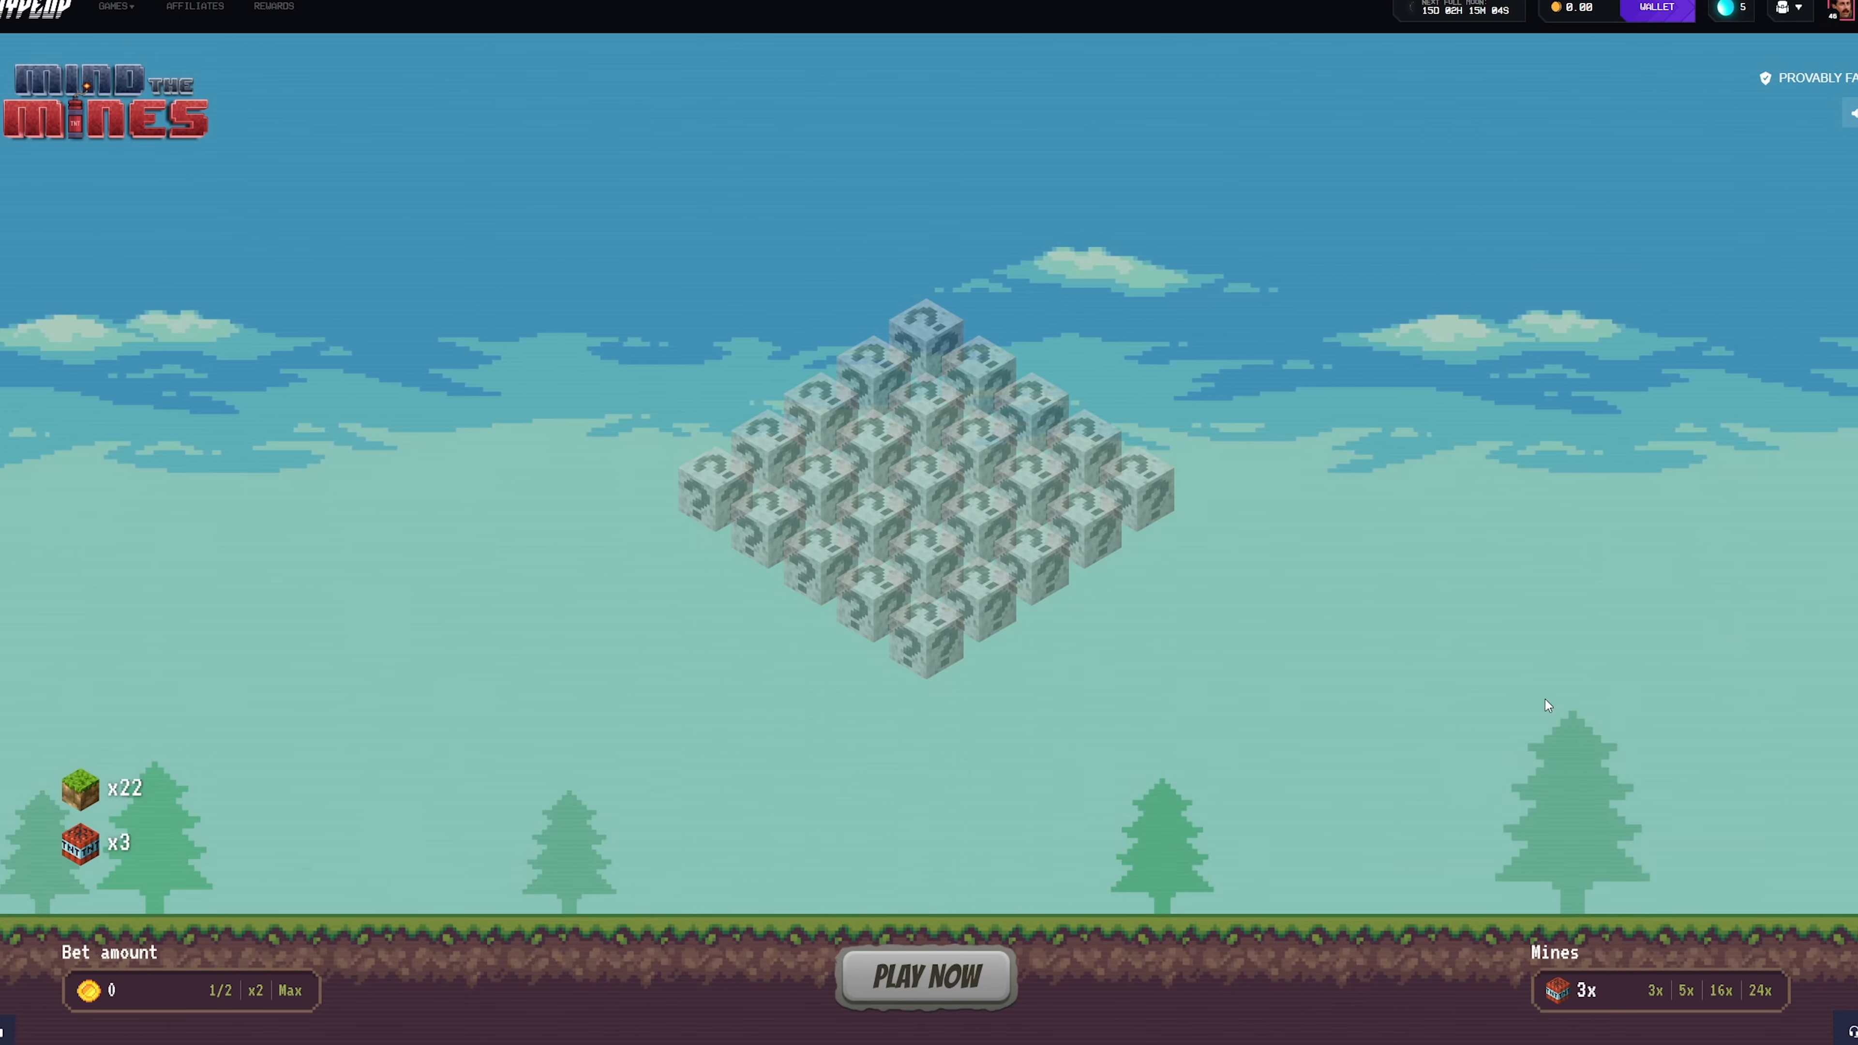
mouse_move(997, 699)
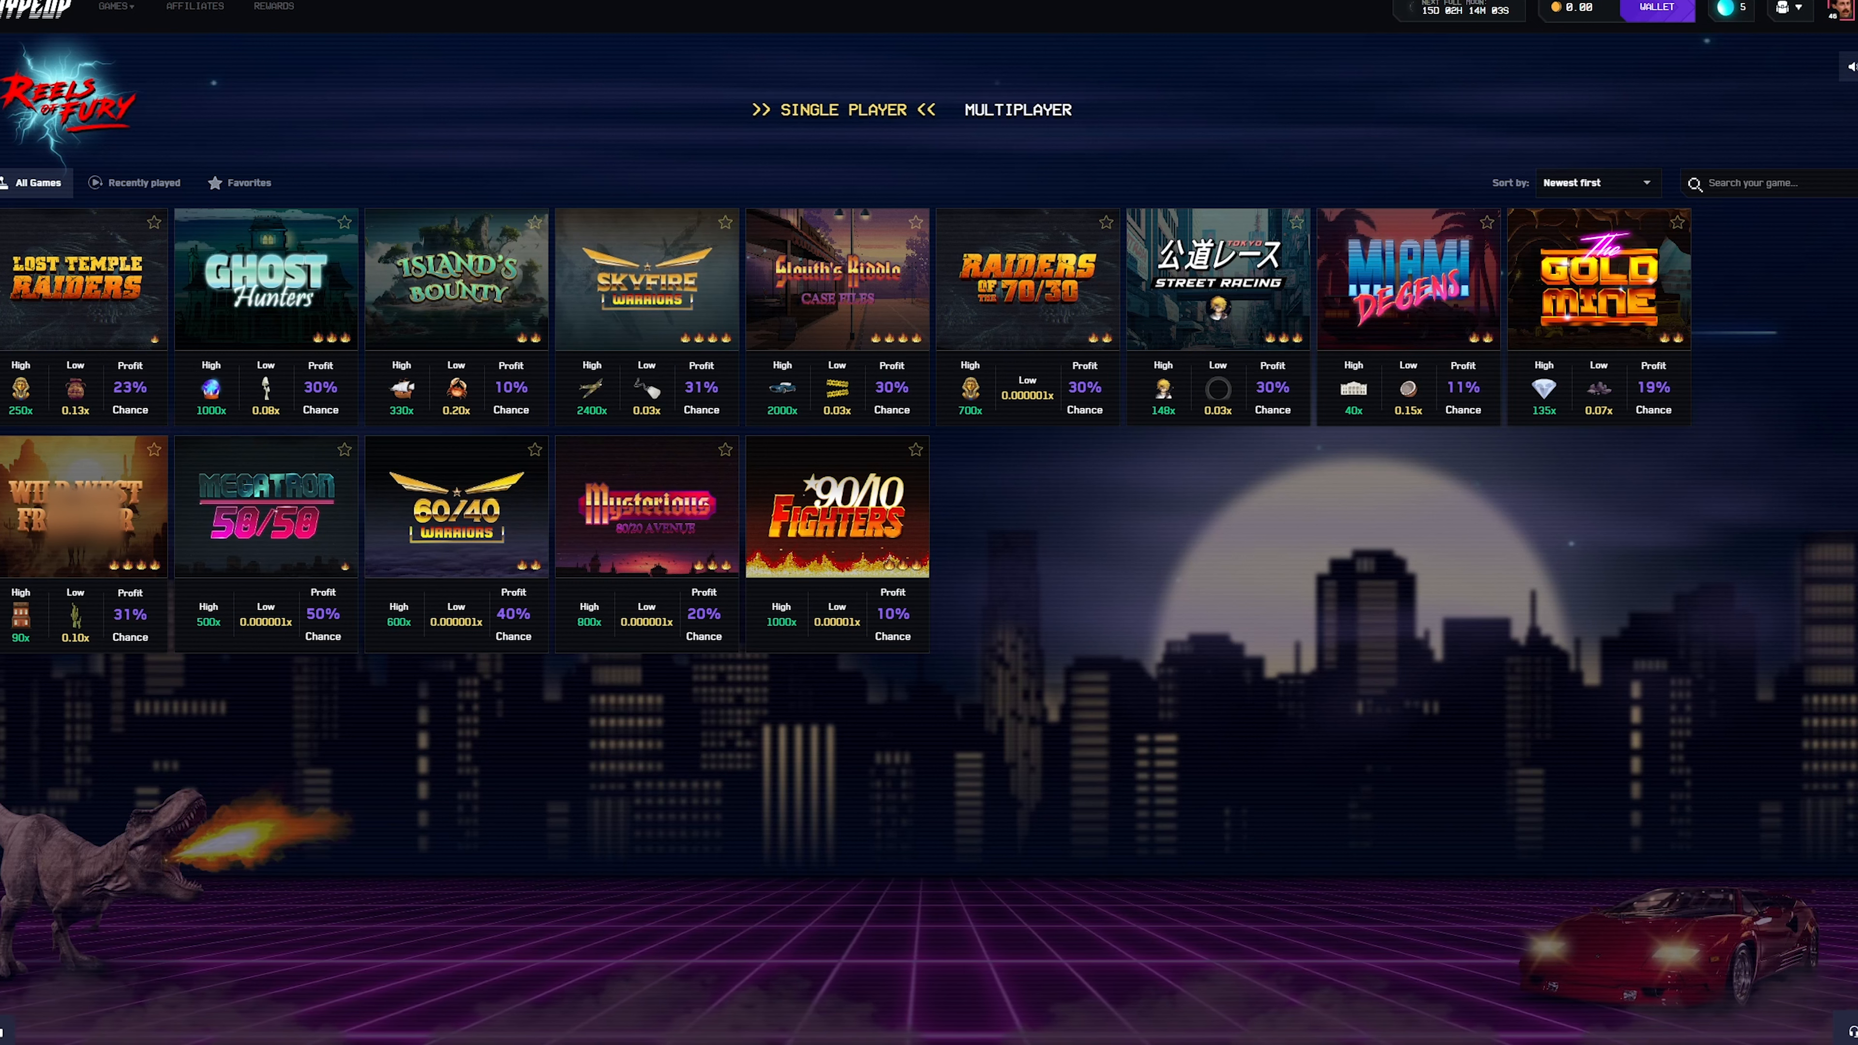
mouse_move(481, 546)
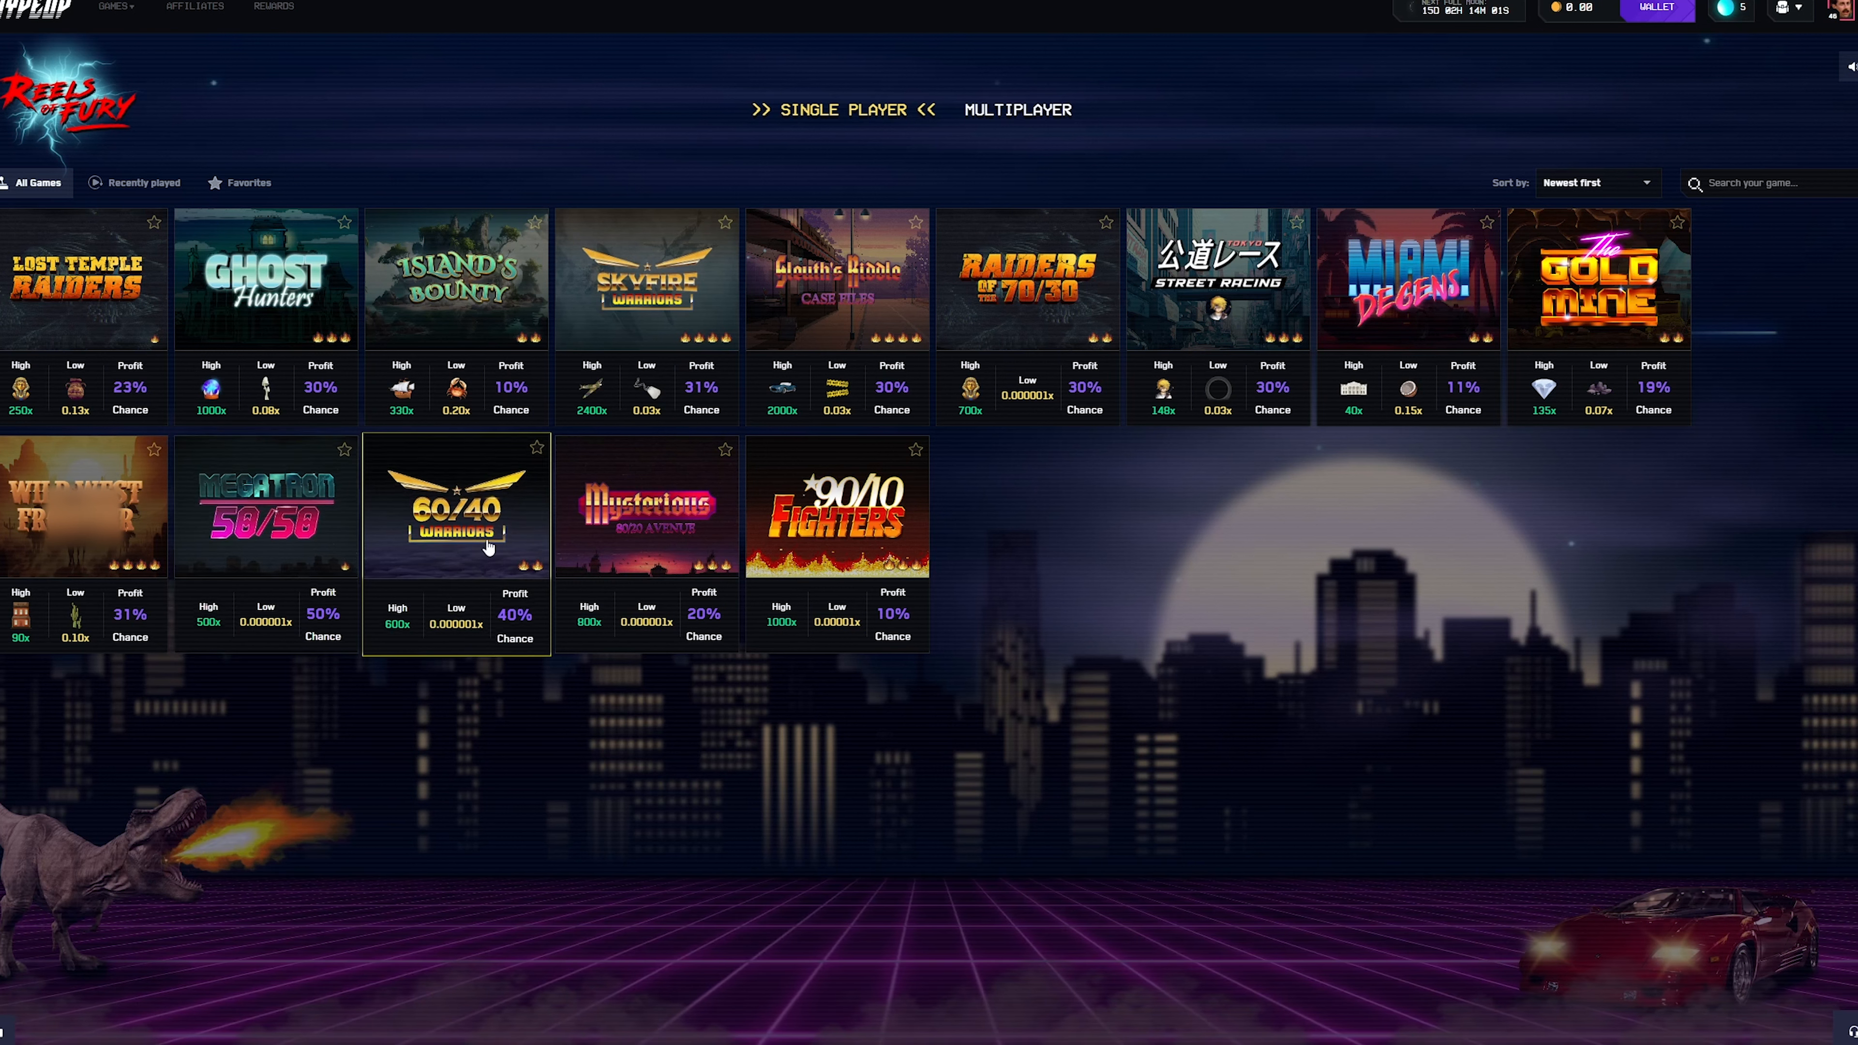
mouse_move(265, 338)
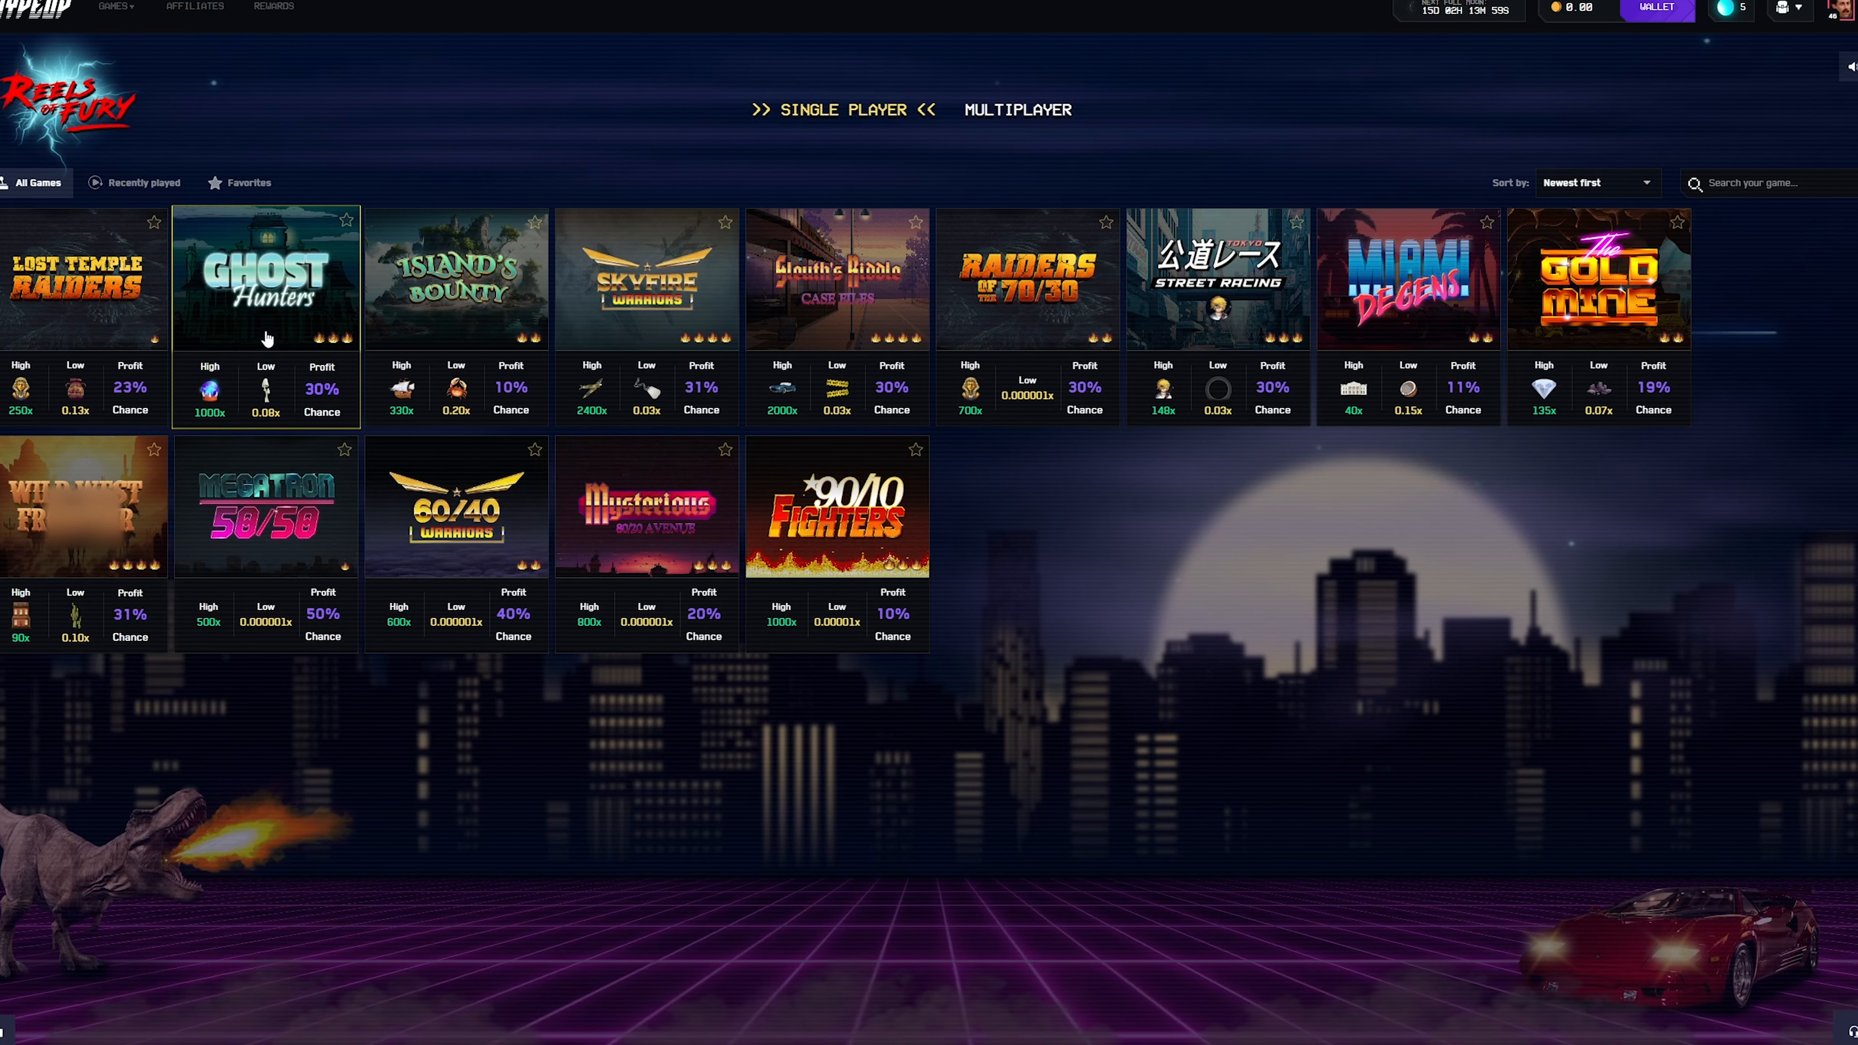
mouse_move(1215, 279)
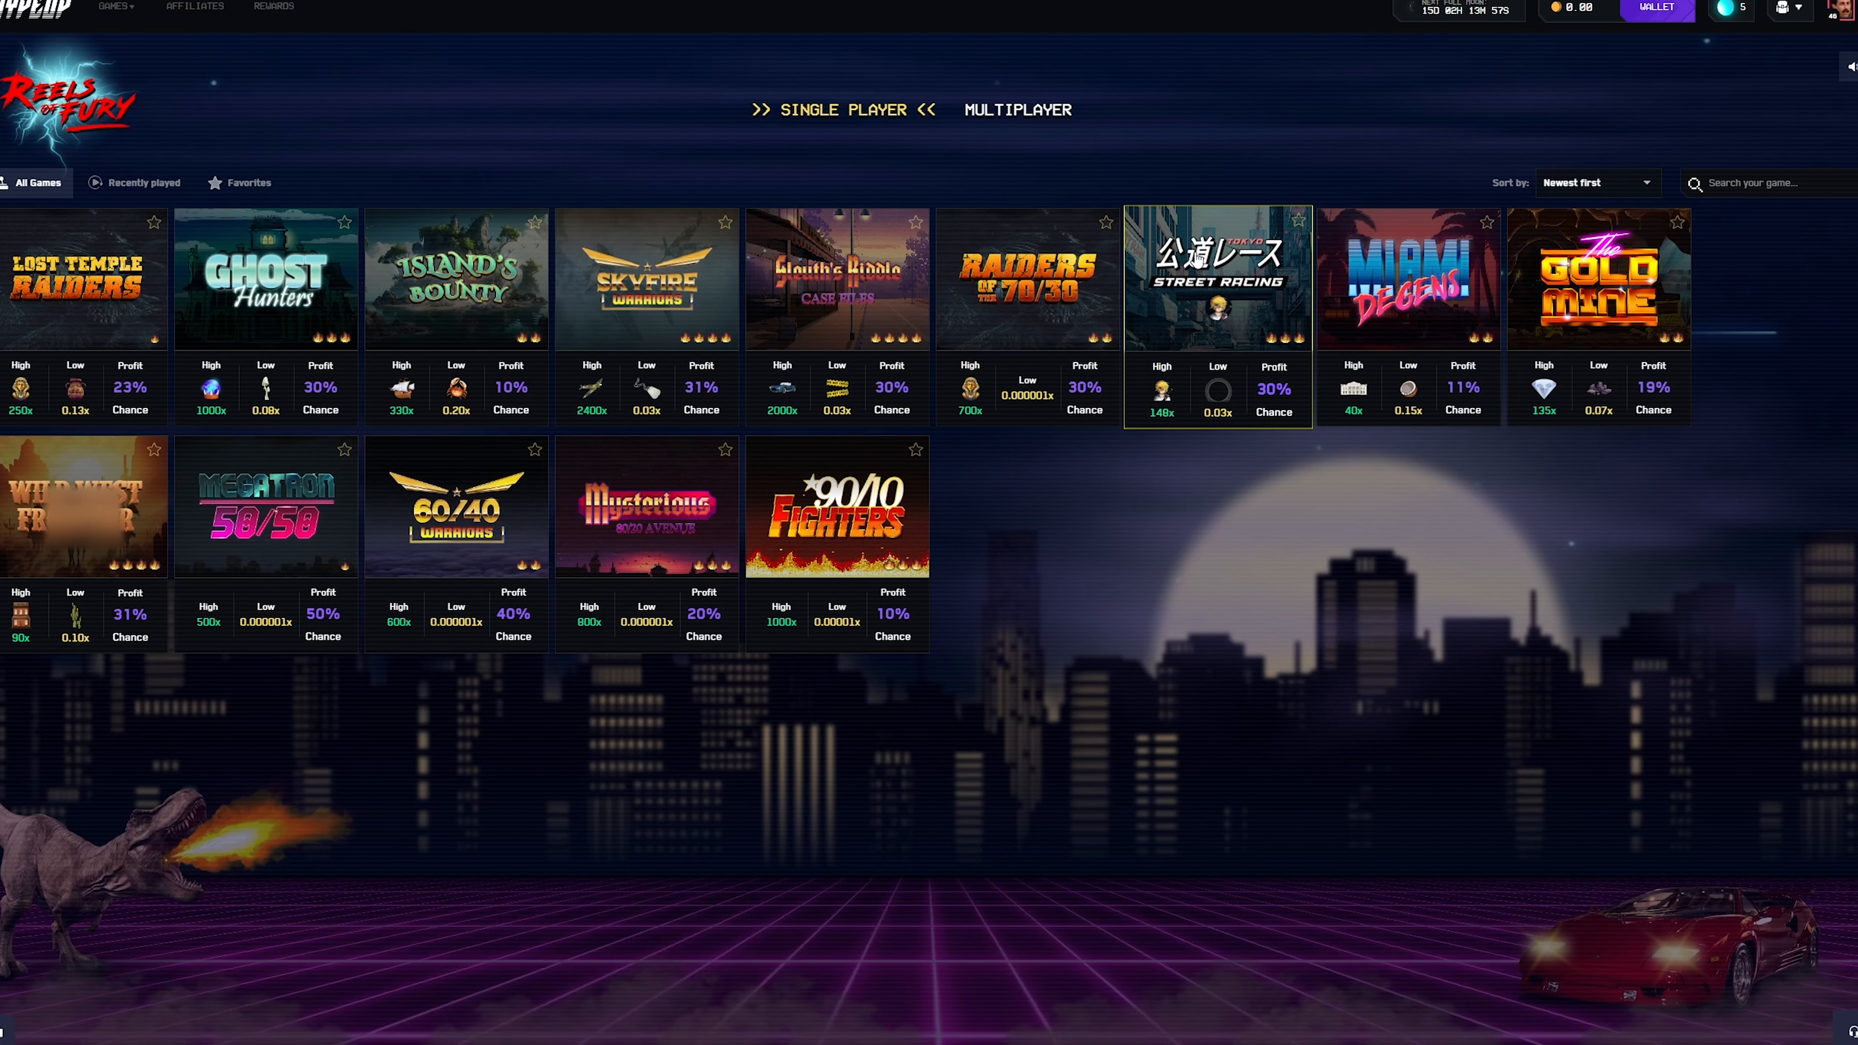
mouse_move(1835, 512)
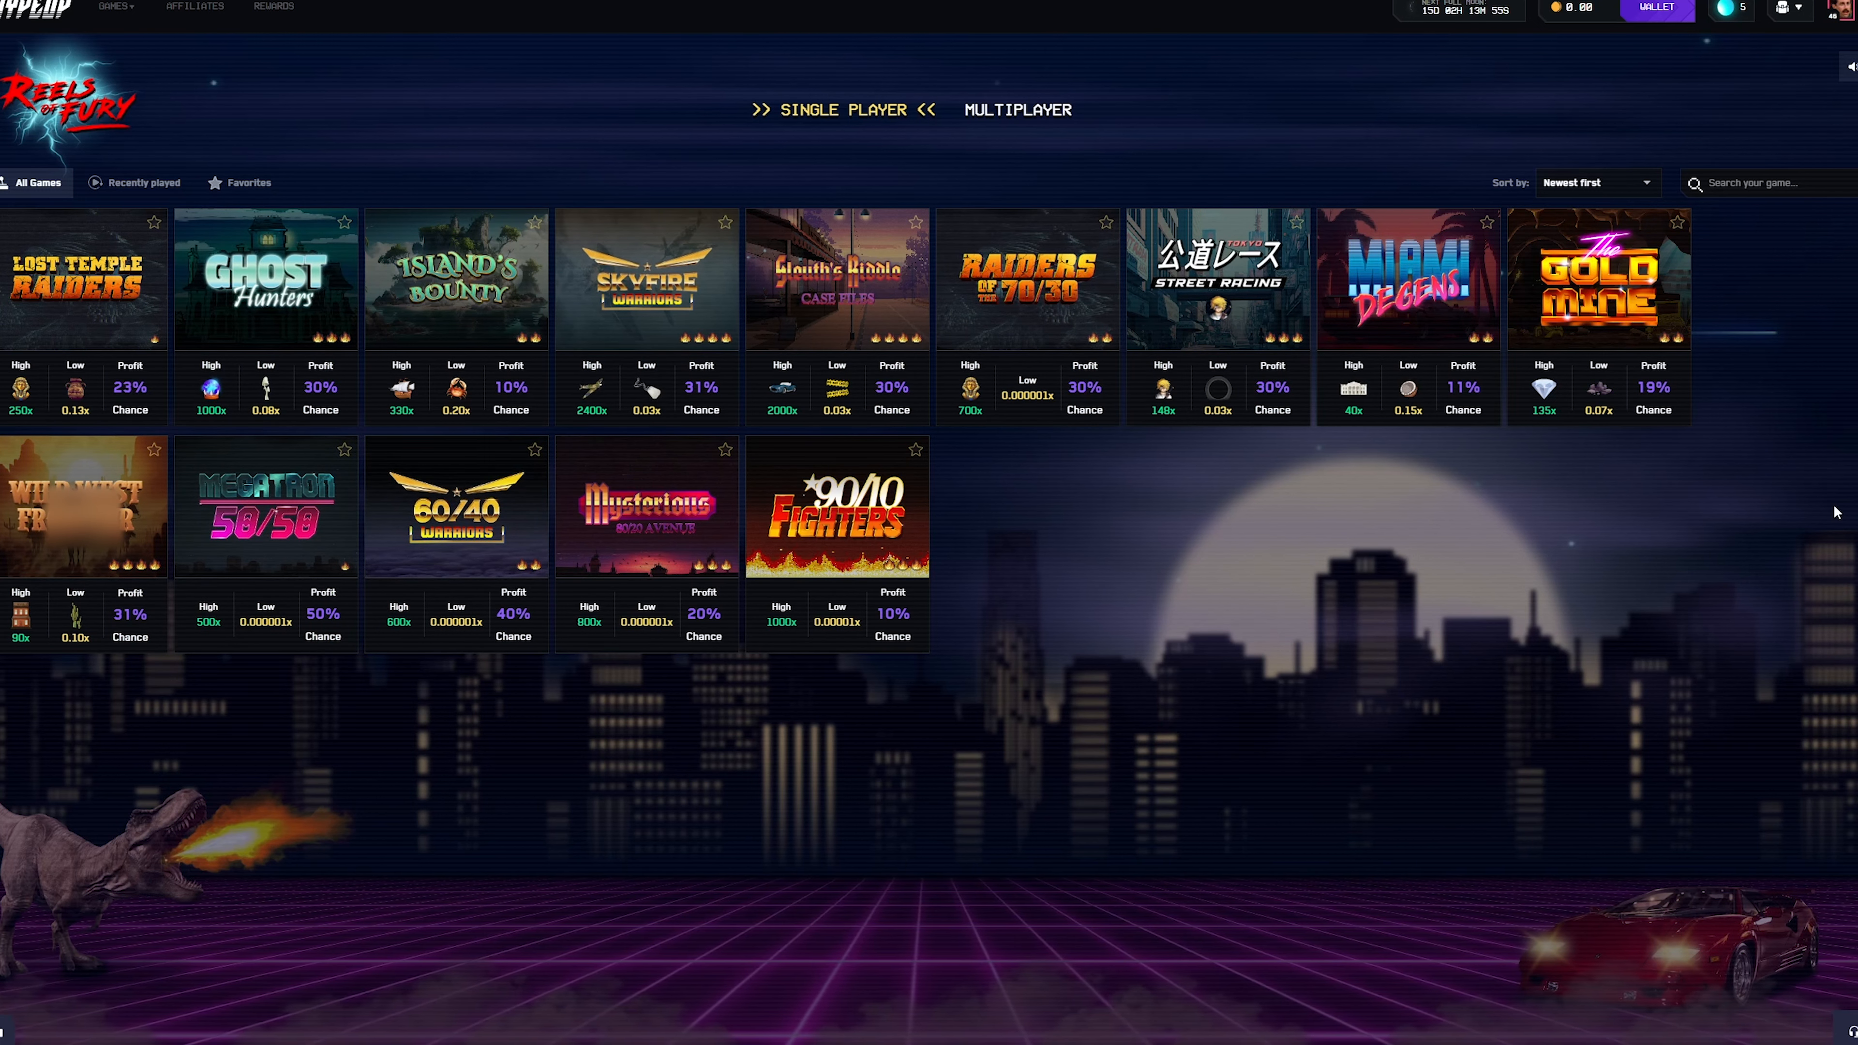